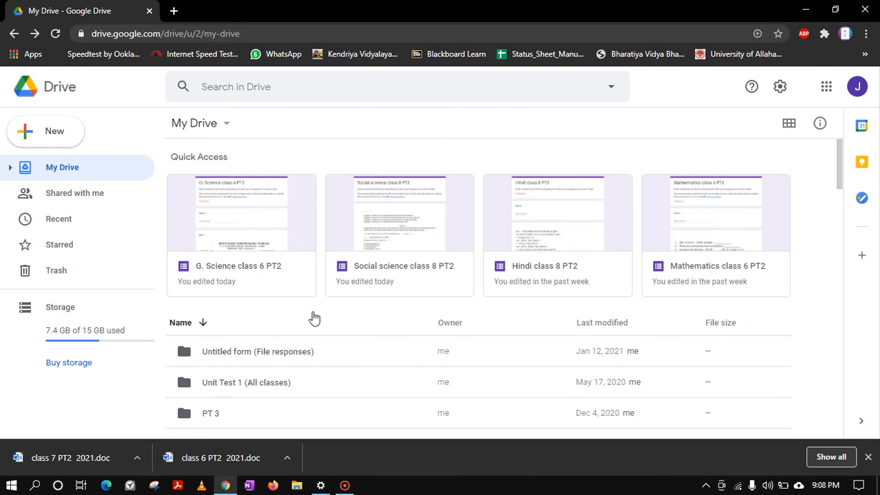
mouse_move(302, 336)
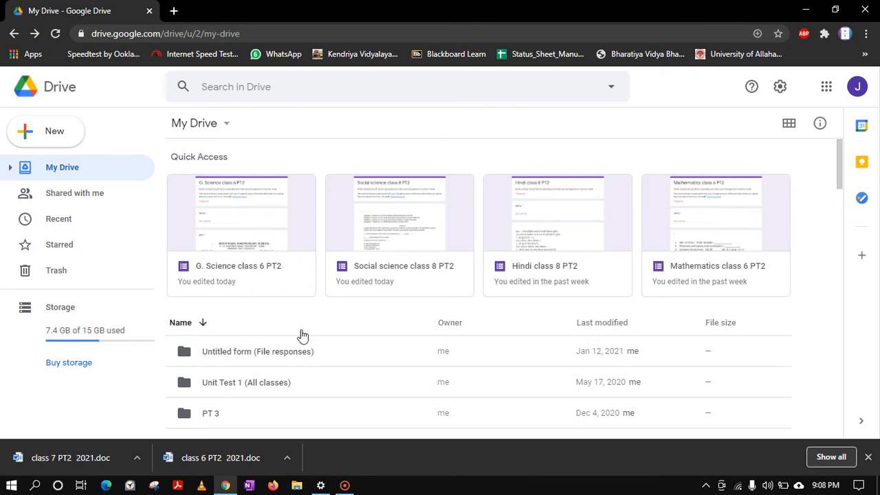
Navigate into the Class 7 PT2 folder and open the G. Science class 7 PT2 form.
scroll("down", 3)
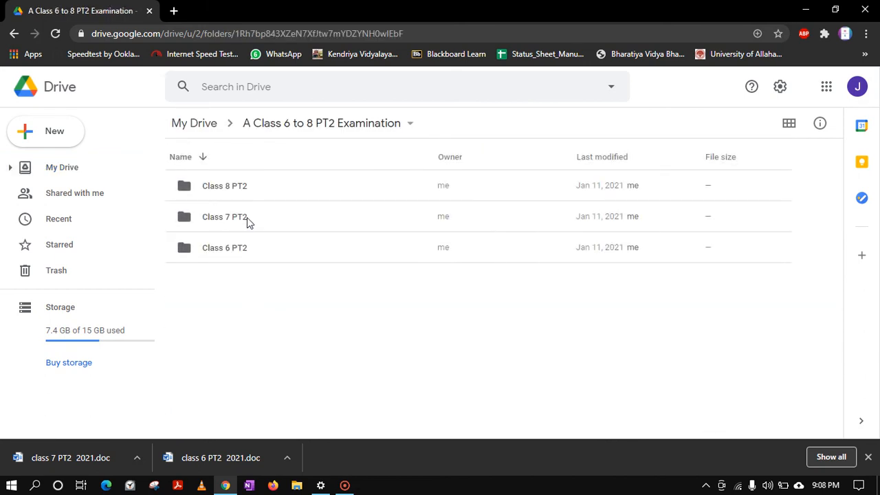
double_click(224, 217)
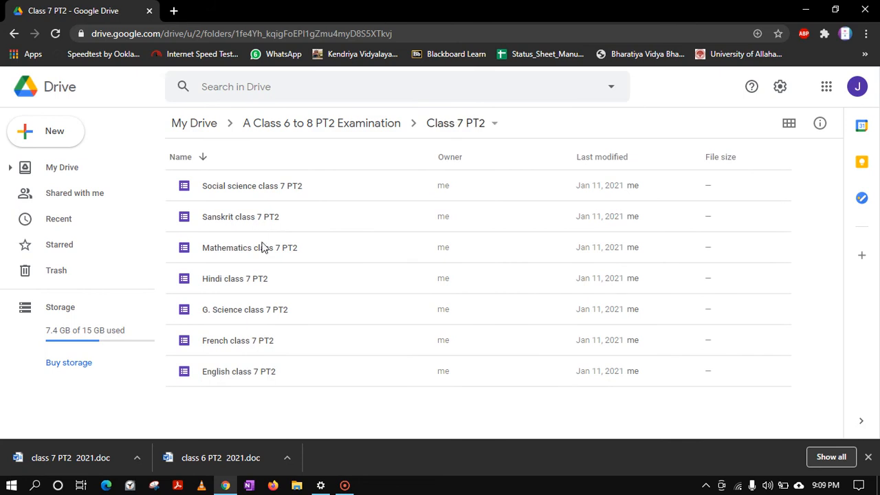
mouse_move(250, 311)
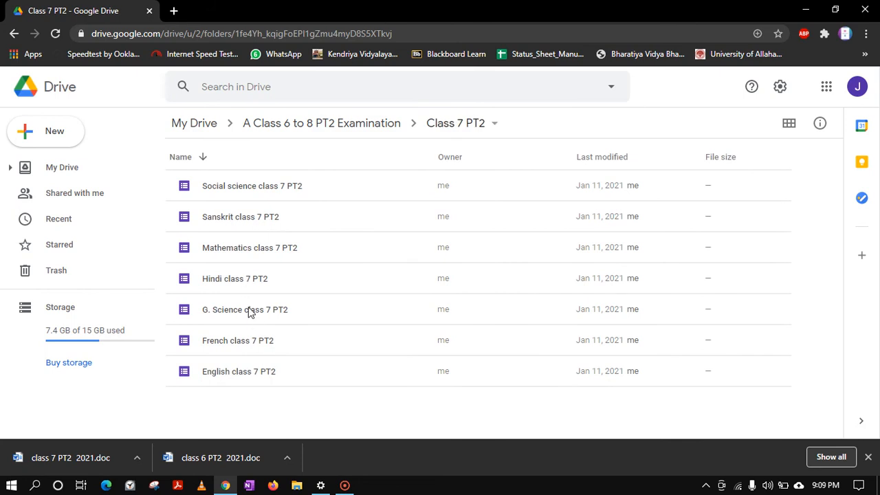
left_click(245, 308)
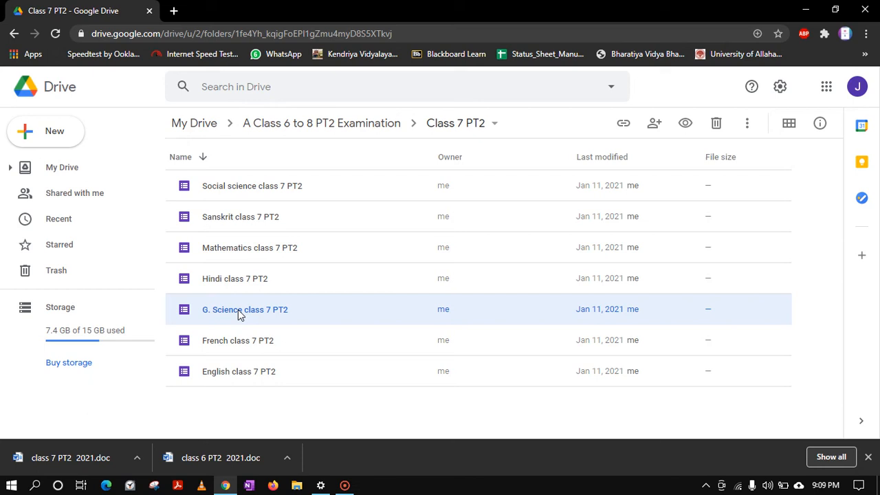
double_click(244, 309)
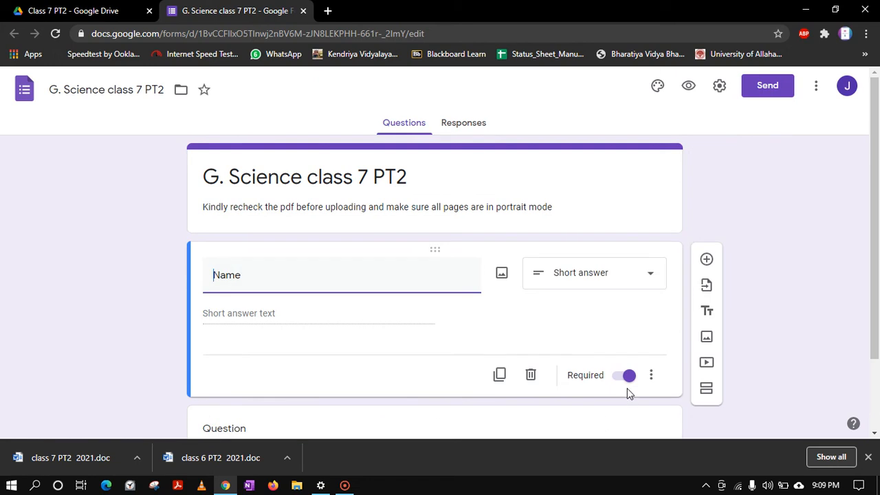
Review the Name question card, then minimise Chrome to reveal the desktop.
scroll("down", 3)
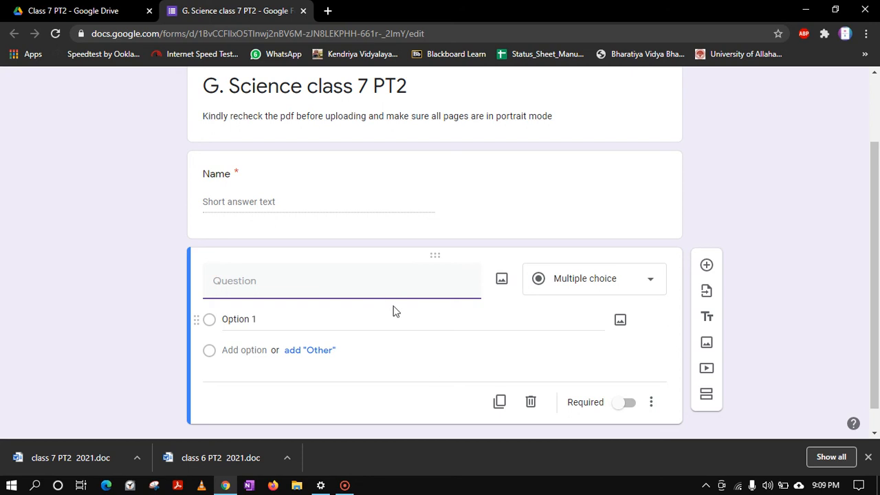
left_click(341, 281)
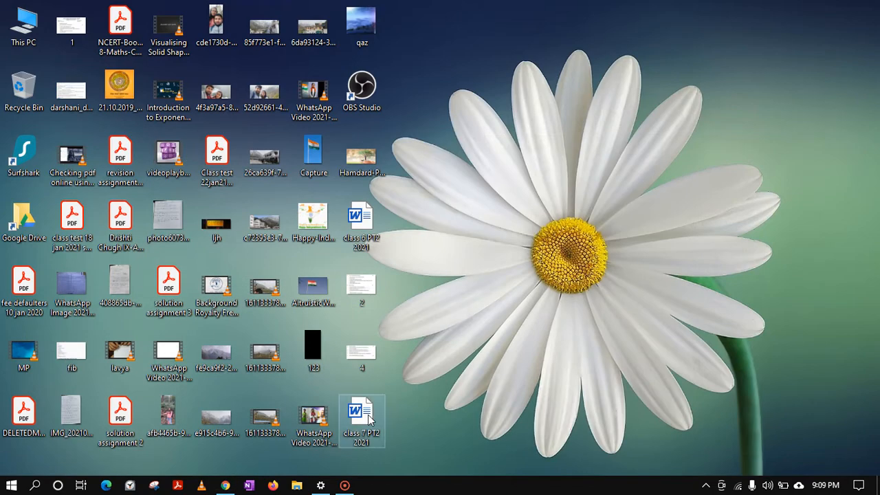
Open the class 7 PT2 2021 question paper in Word and launch Snipping Tool over it.
double_click(362, 412)
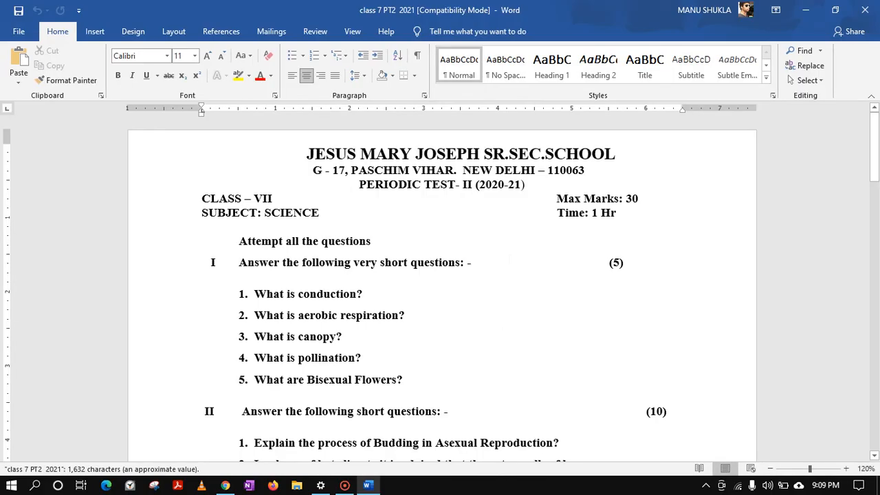
scroll("down", 3)
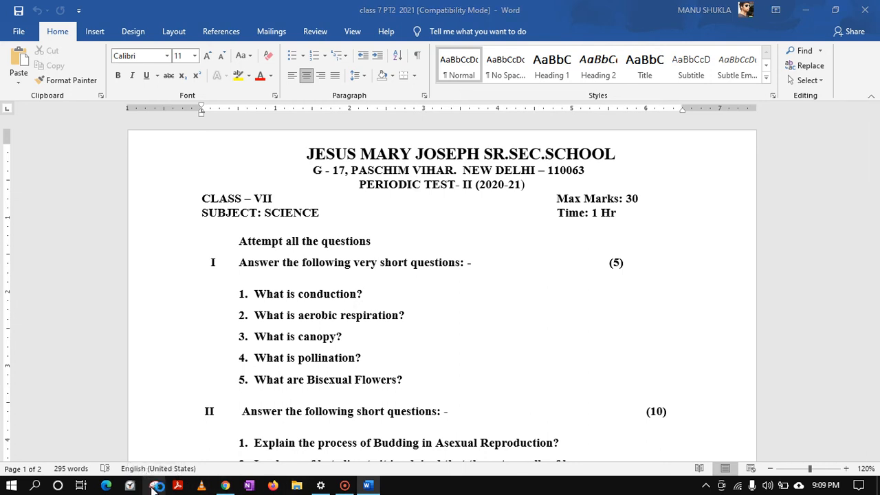
left_click(154, 487)
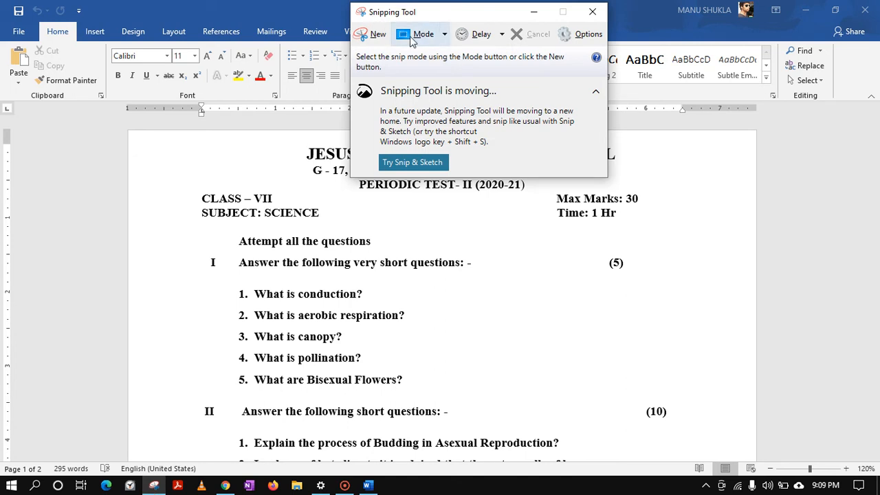
Snip the paper's header and very short questions section and save it as image 1.
left_click(11, 484)
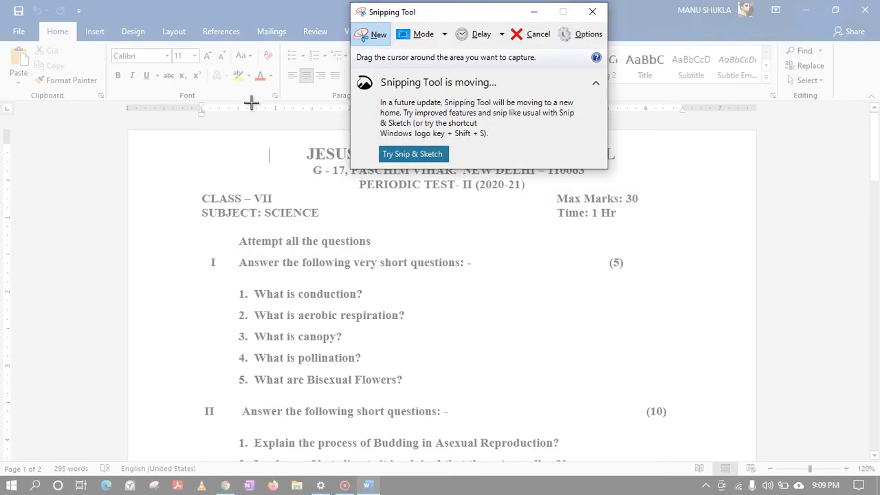
mouse_move(177, 132)
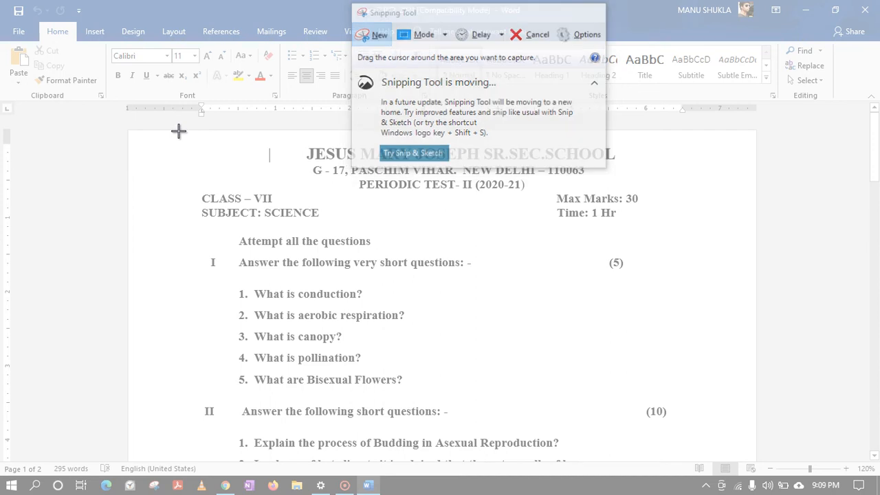
left_click_drag(178, 131, 401, 341)
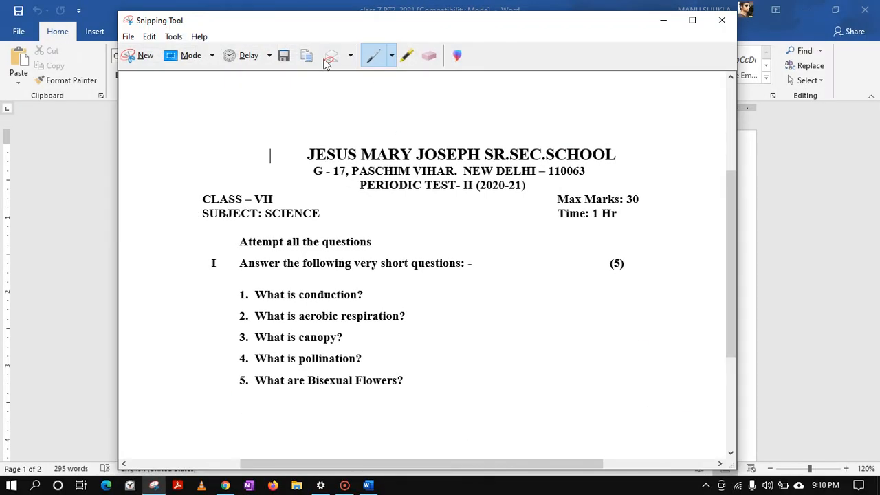
left_click(283, 55)
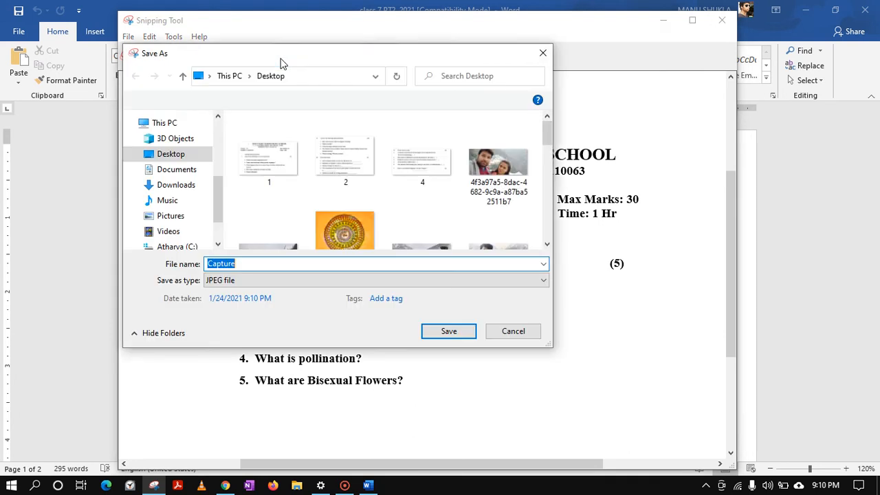
type("1")
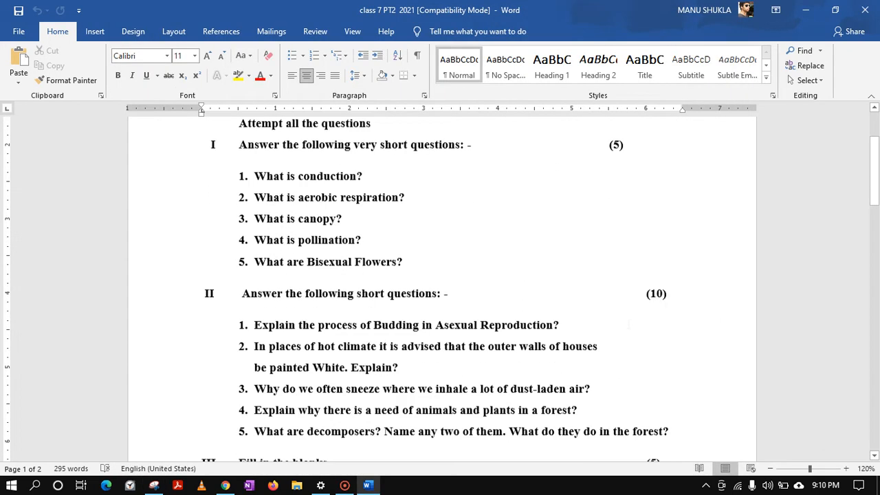
Snip the short questions and fill-in-the-blanks sections and save them as image 2.
scroll("down", 3)
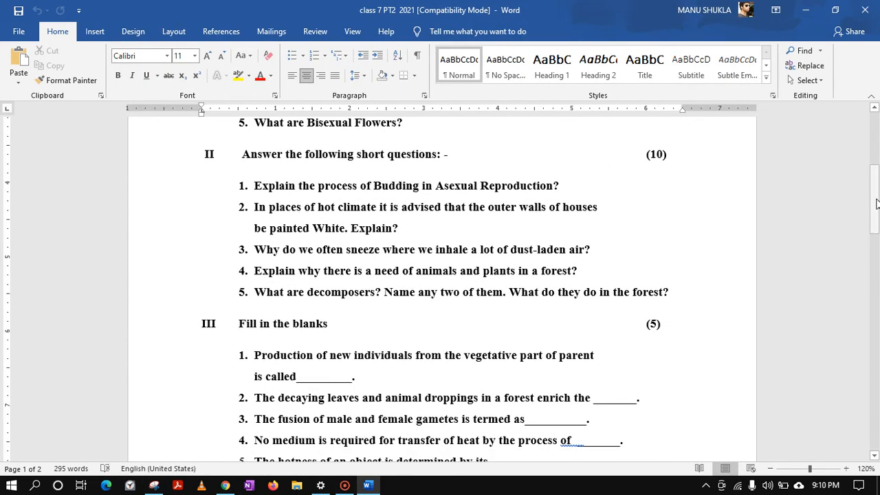
scroll("down", 3)
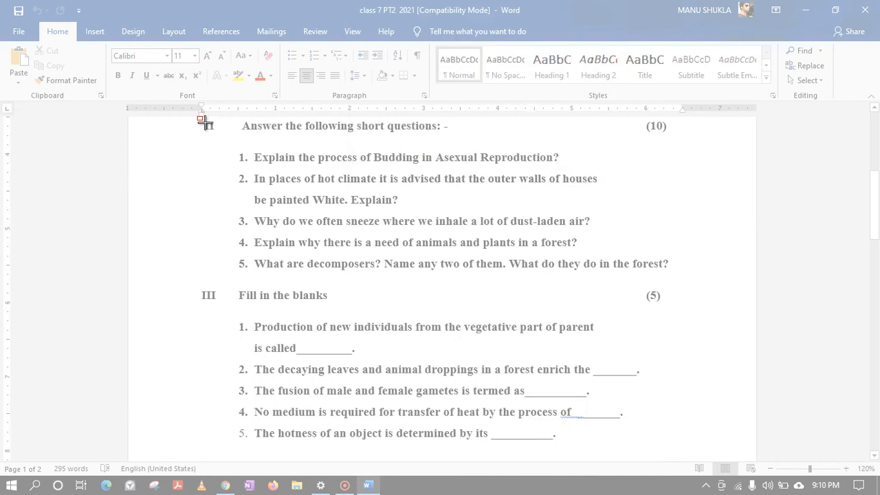
left_click_drag(201, 118, 682, 452)
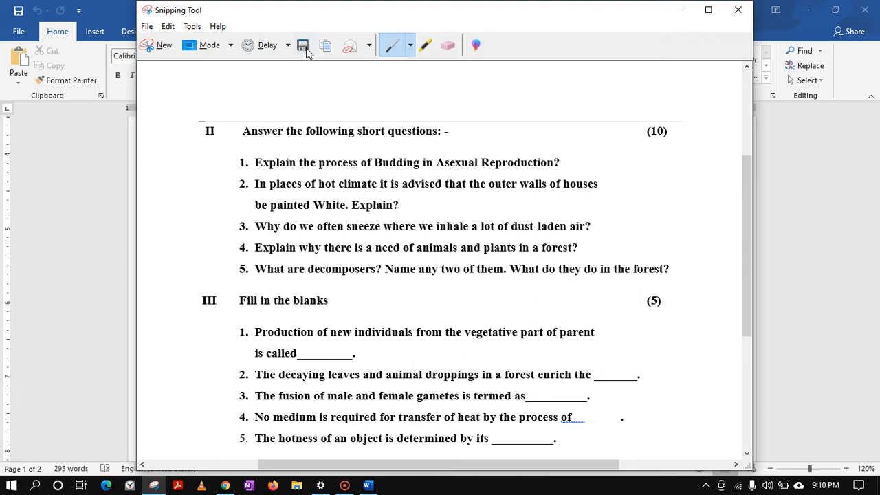
left_click(302, 45)
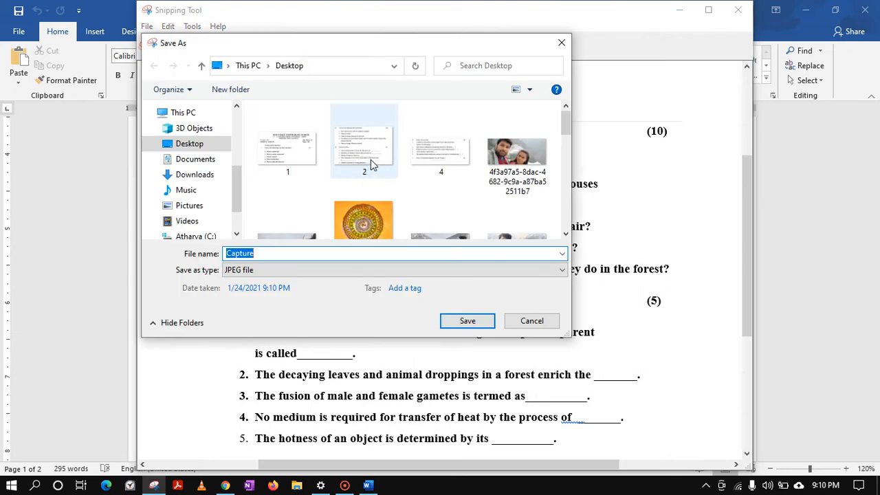
left_click(467, 320)
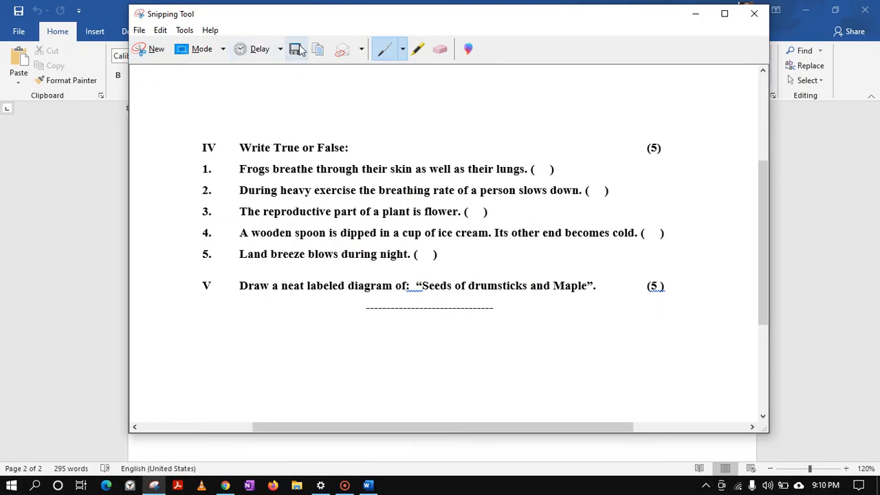
Save the True or False and diagram snip as image 3, then return to the form in Chrome.
left_click(297, 49)
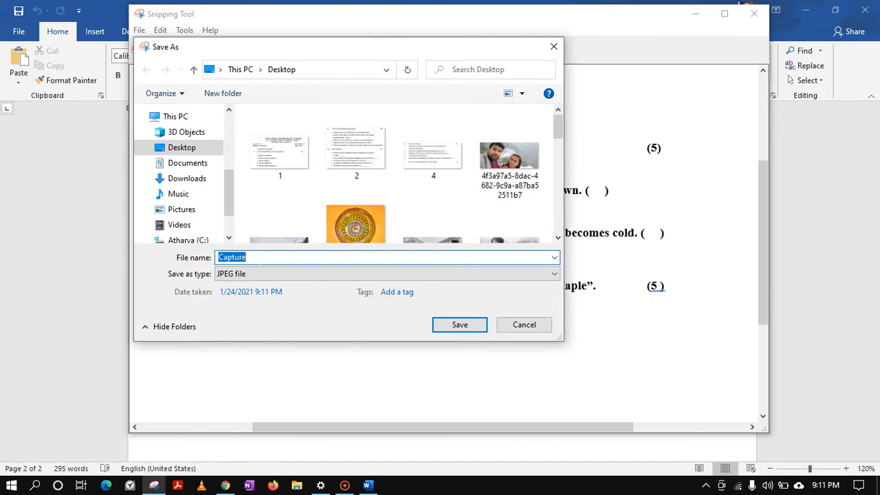
type("3")
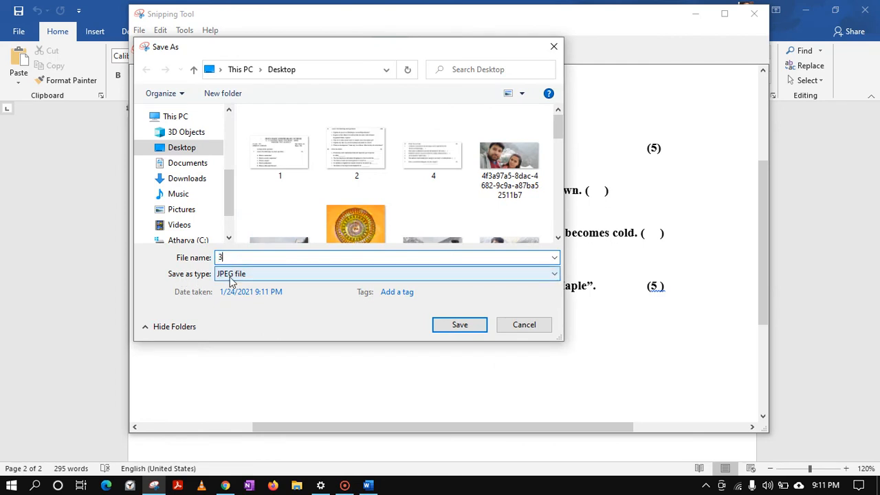
mouse_move(333, 291)
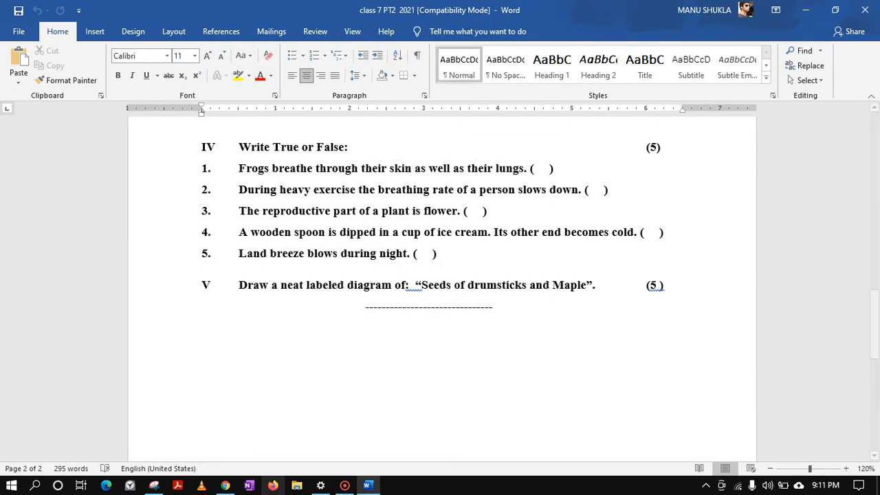
left_click(226, 485)
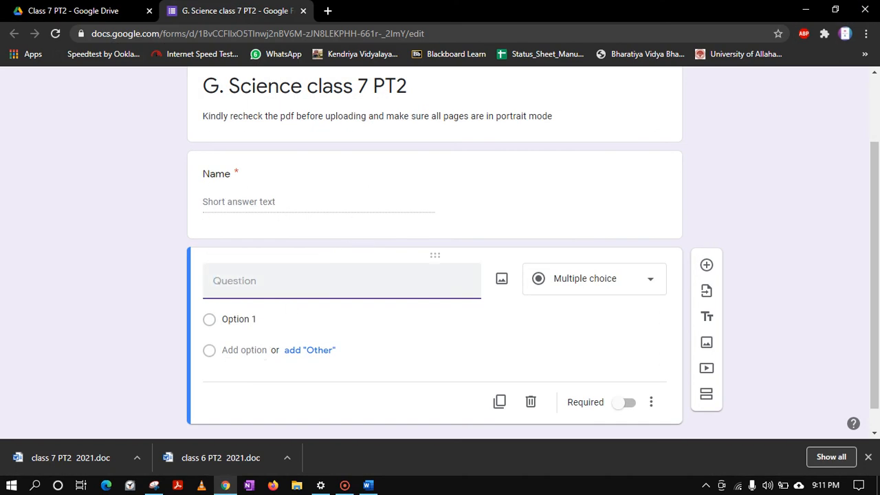
Title the first question 'part 1' and browse for the Part I snip image to upload.
type("part 1")
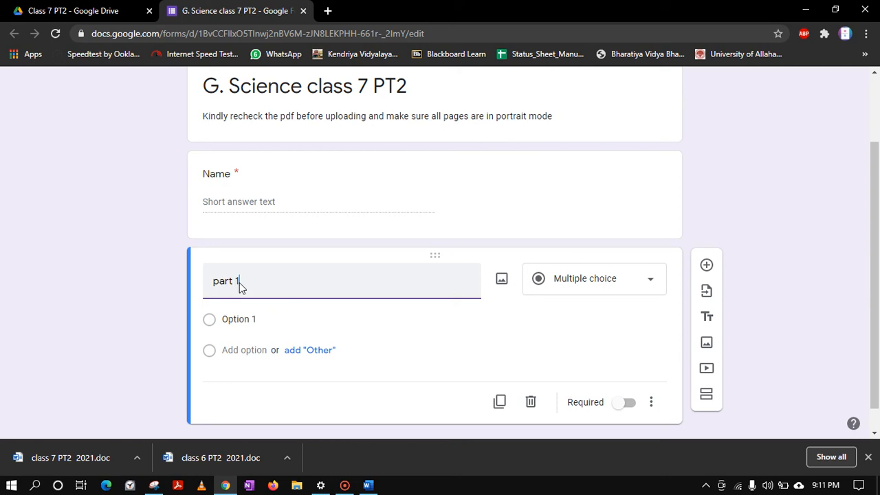
left_click(500, 278)
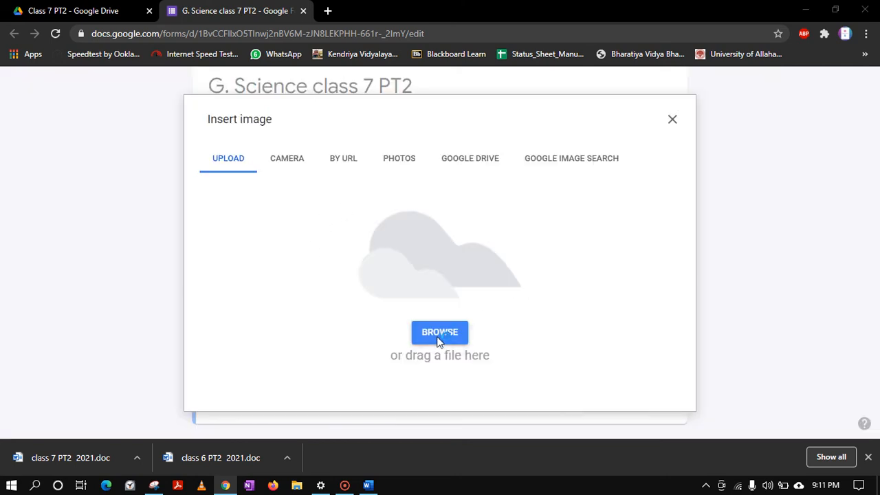
left_click(440, 331)
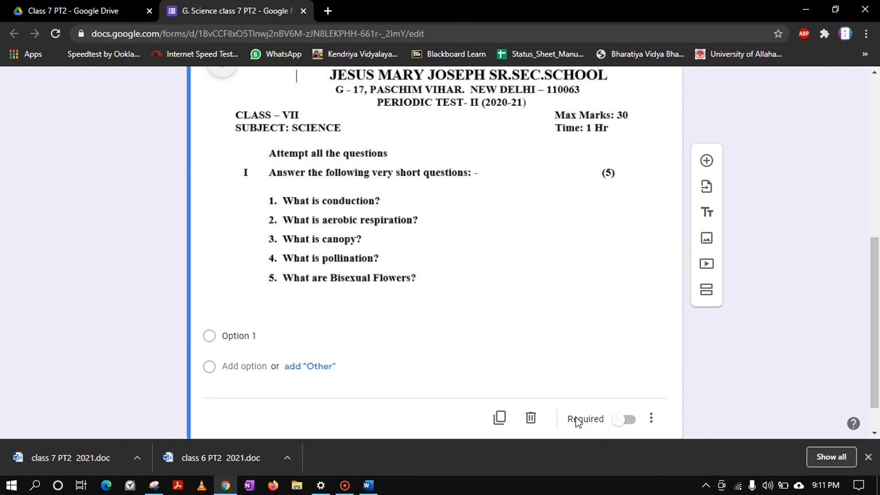
mouse_move(607, 434)
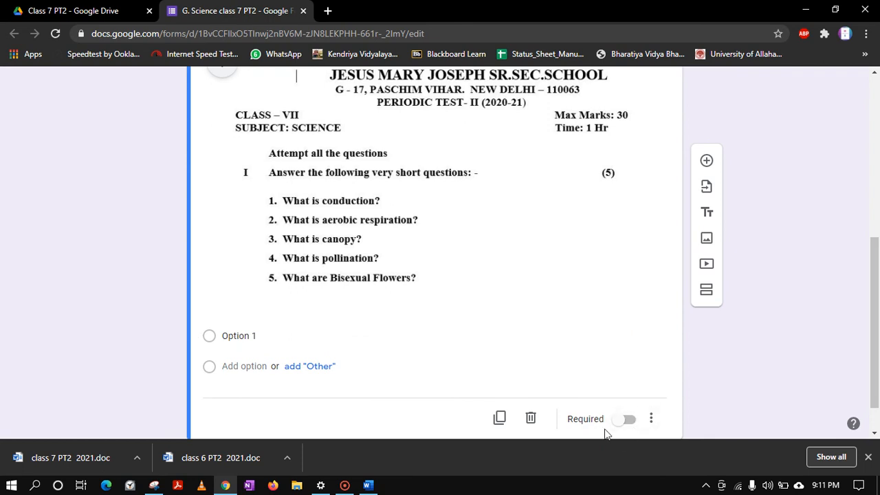
mouse_move(687, 331)
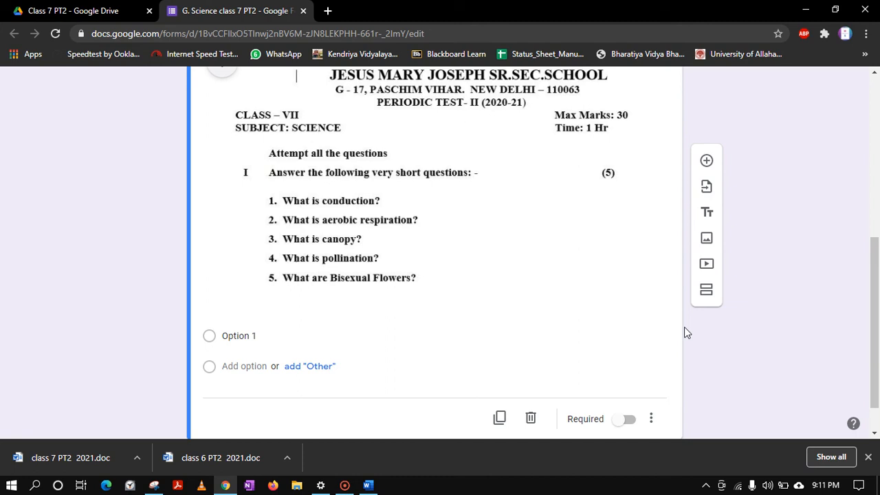
mouse_move(706, 160)
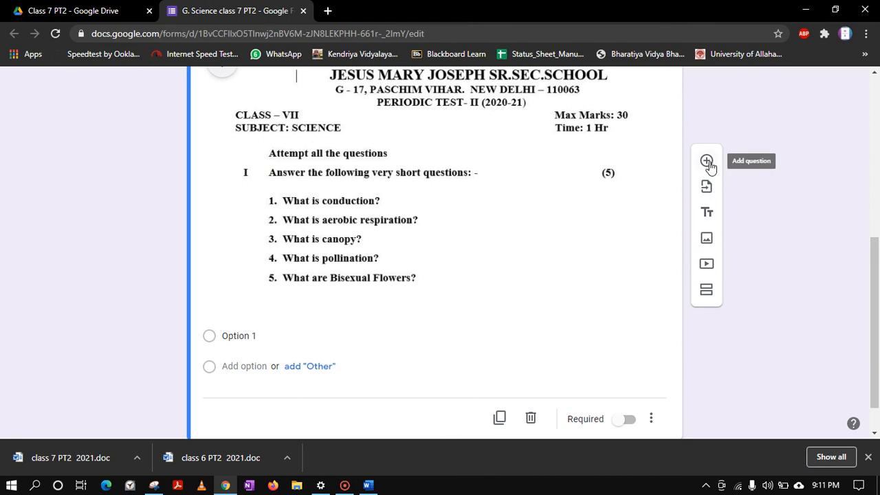
Add a second question with the Part II and fill-in-the-blanks image, titled 'part 2'.
left_click(706, 161)
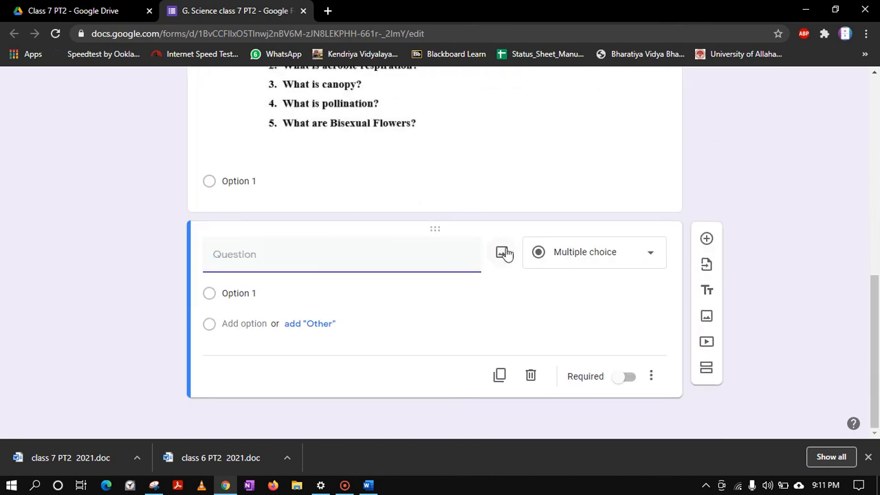
left_click(503, 253)
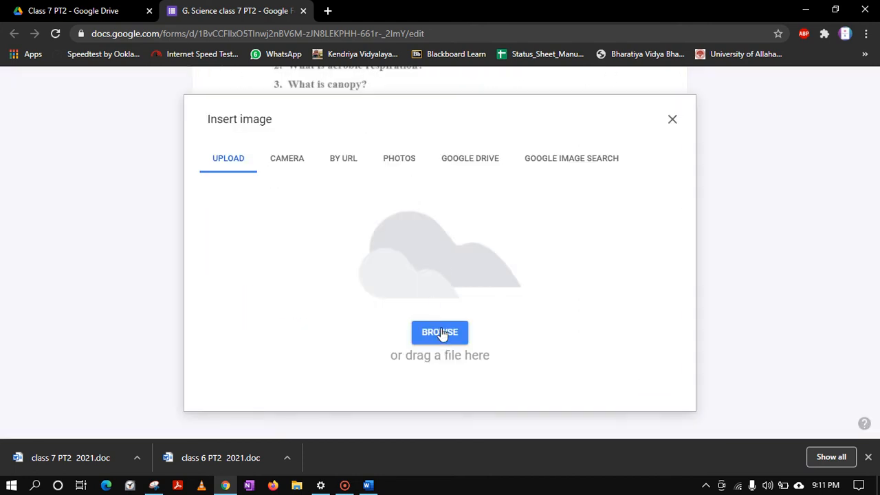
left_click(440, 331)
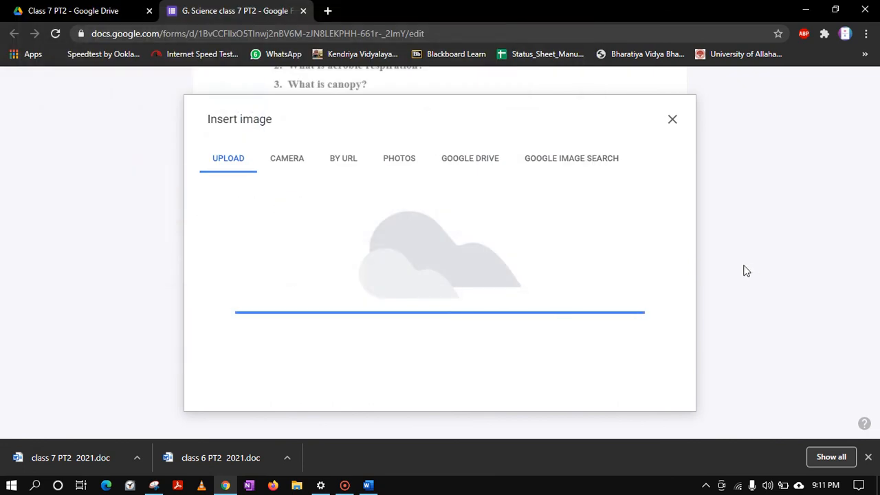
left_click(671, 118)
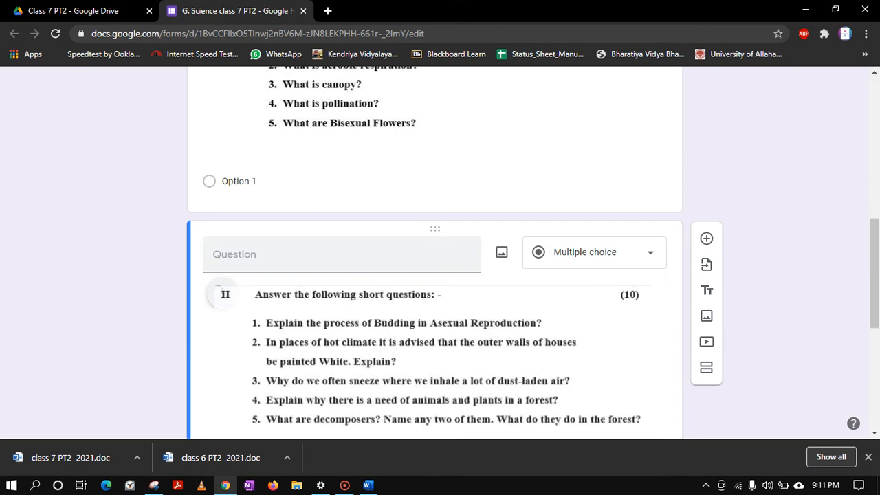
type("part 2")
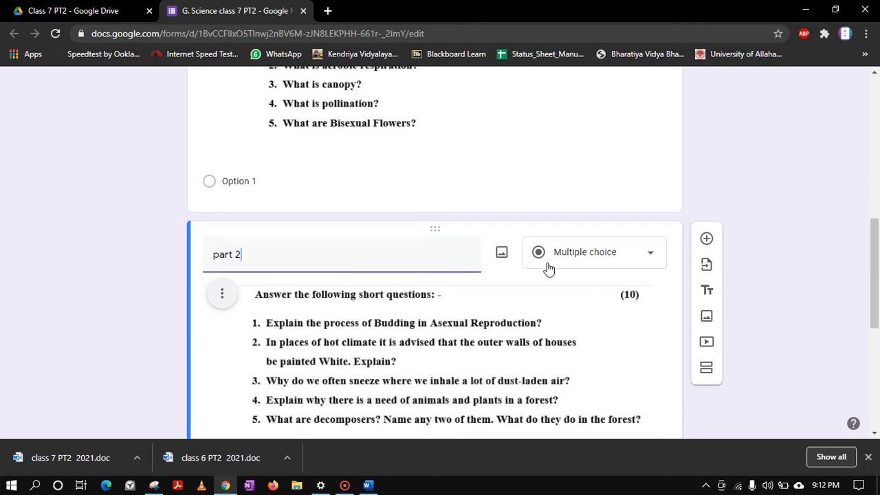
scroll("down", 3)
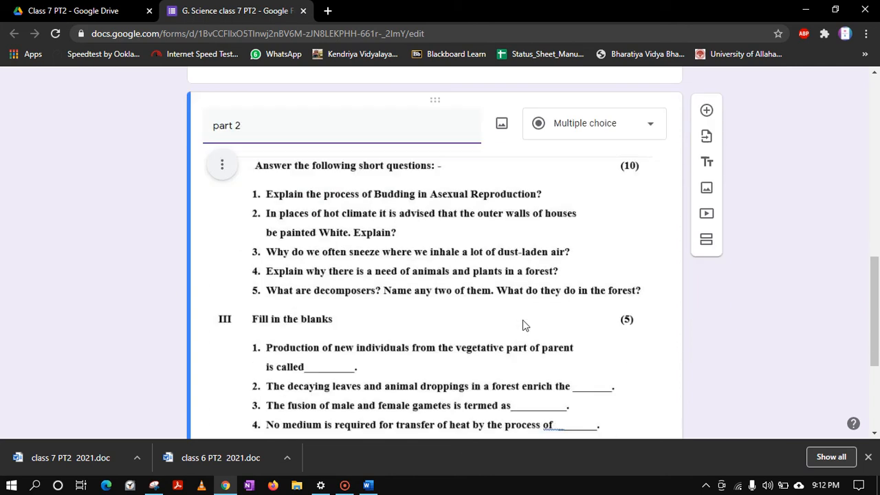
scroll("down", 3)
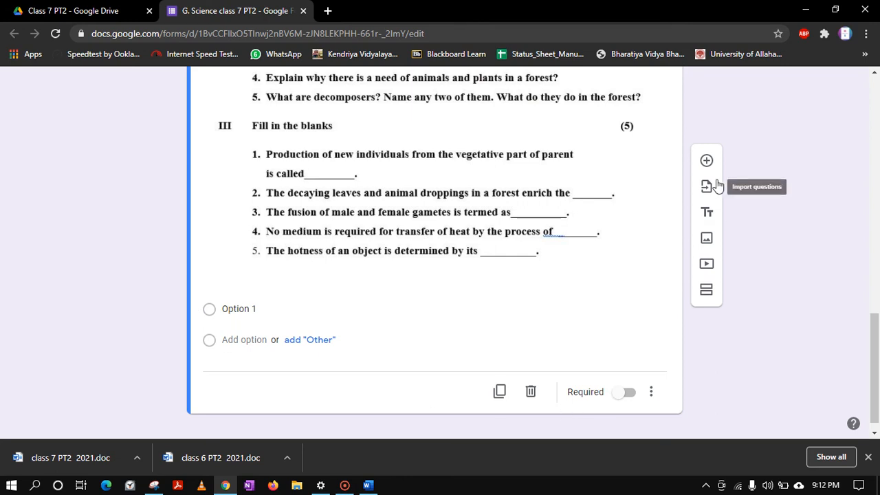
Add a third question carrying the True or False and diagram sections image.
left_click(706, 160)
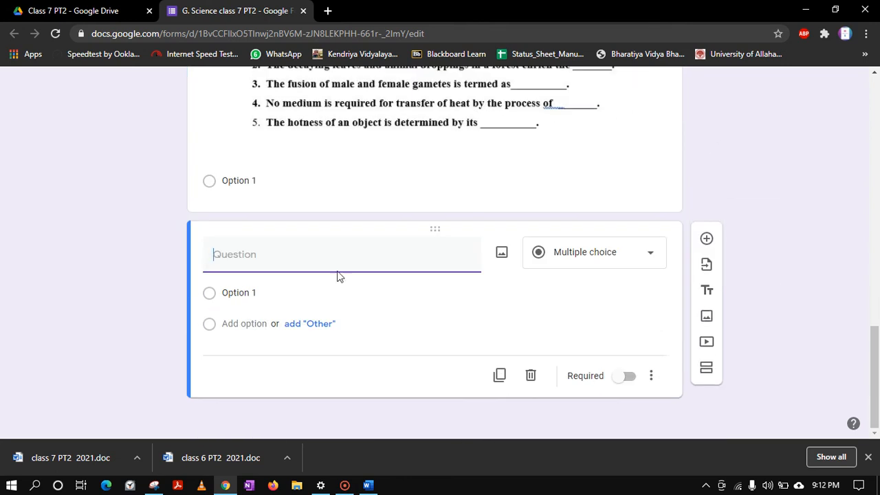
left_click(500, 253)
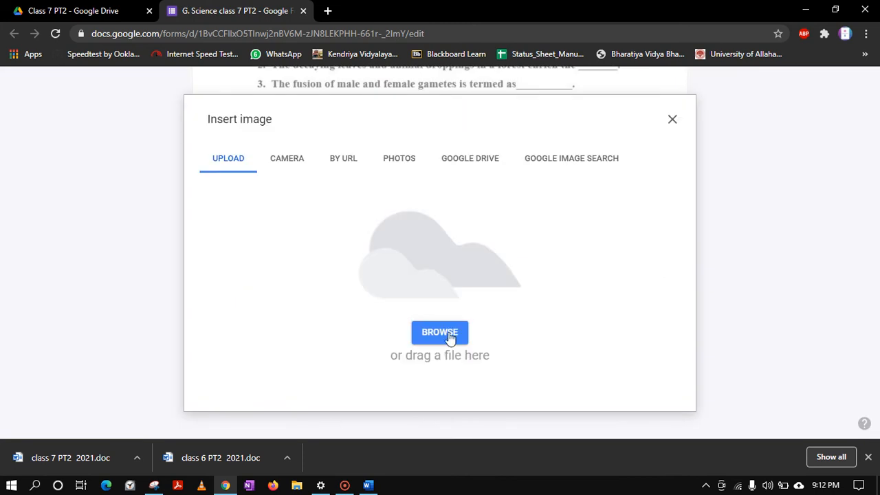
left_click(440, 332)
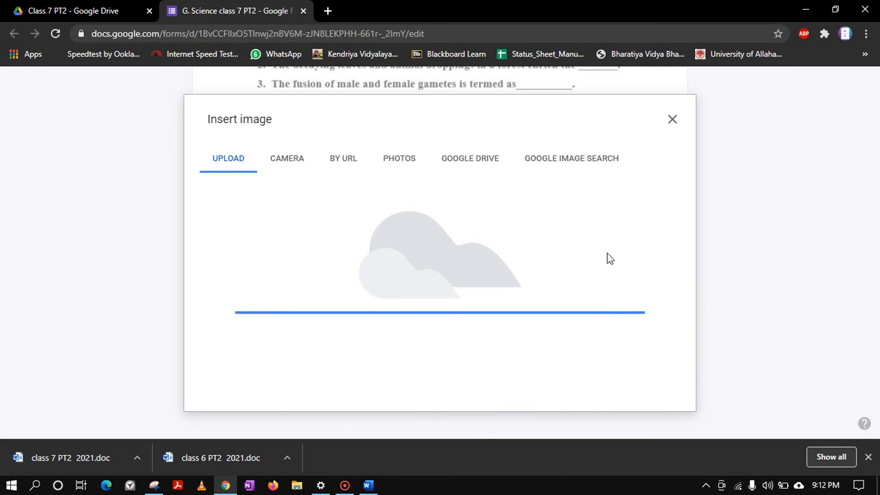
left_click(671, 118)
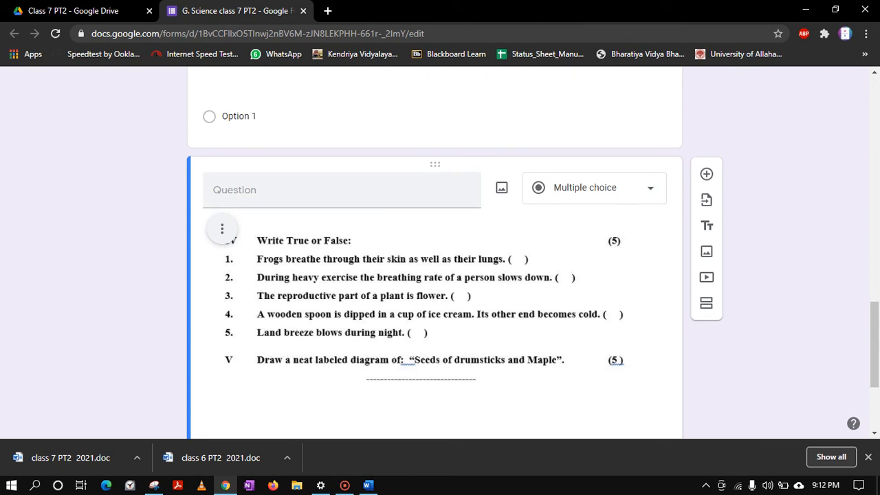
Title the third question 'part 3' and make it a File upload question, accepting the Drive notice.
type("part 3")
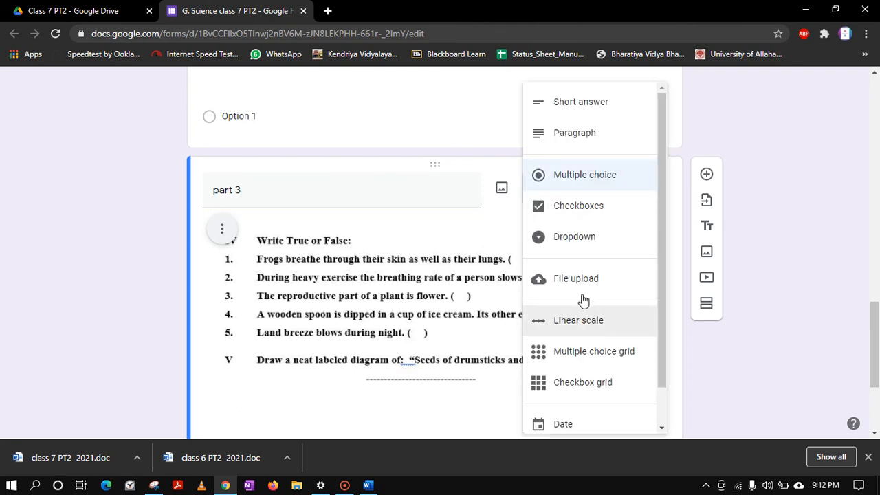
left_click(576, 277)
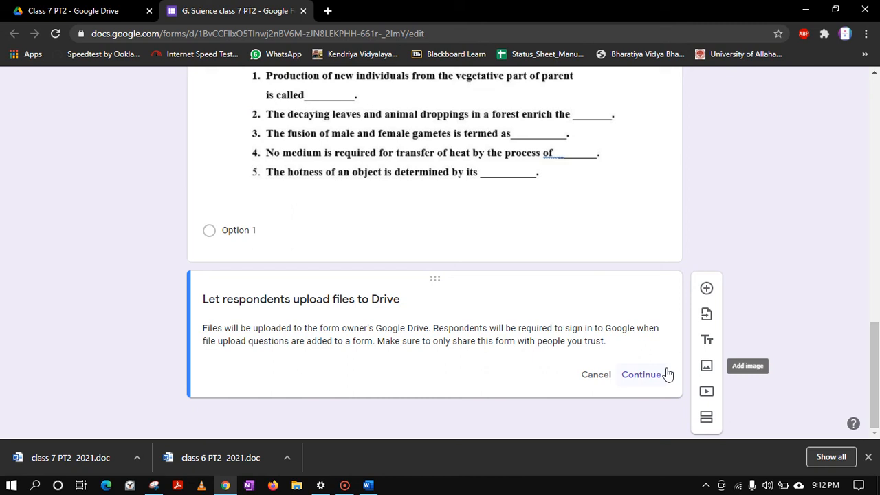
left_click(641, 374)
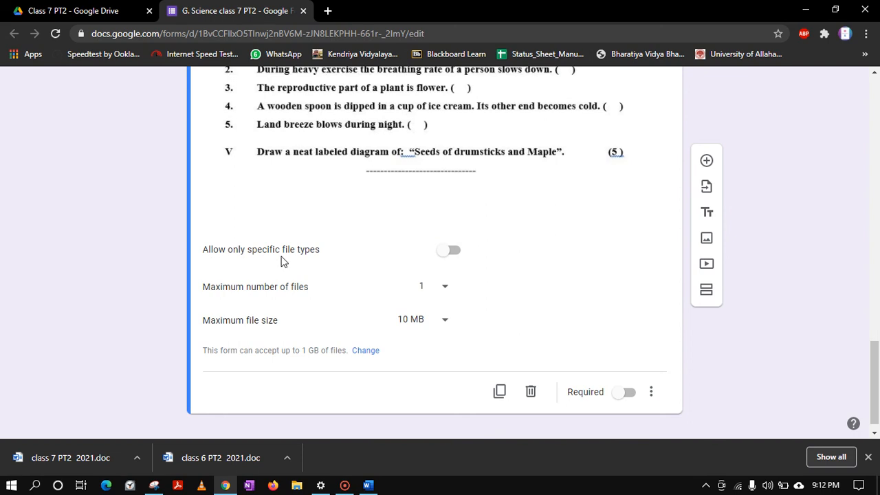
Allow only PDF files on the upload question, with a maximum file size of 100 MB.
left_click(449, 251)
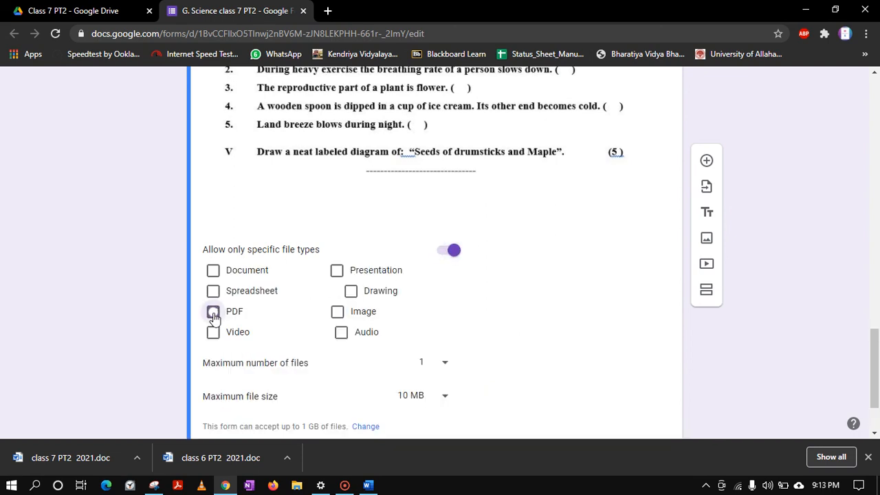
left_click(213, 311)
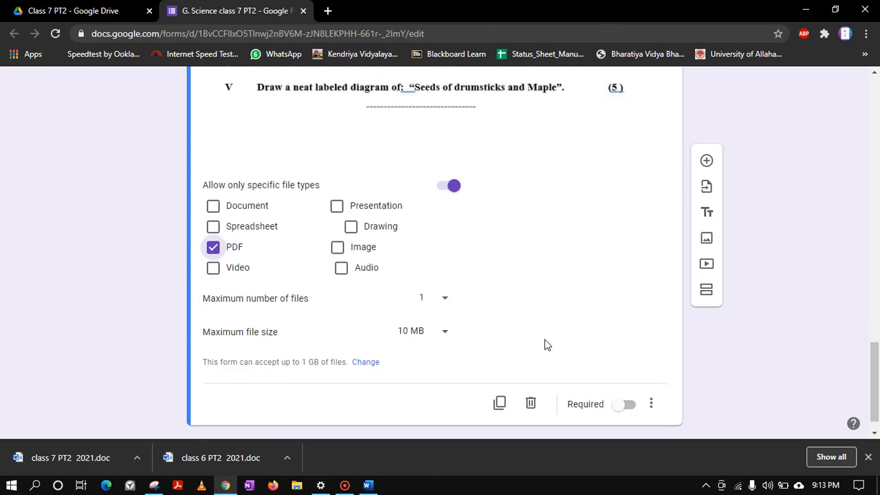
mouse_move(313, 311)
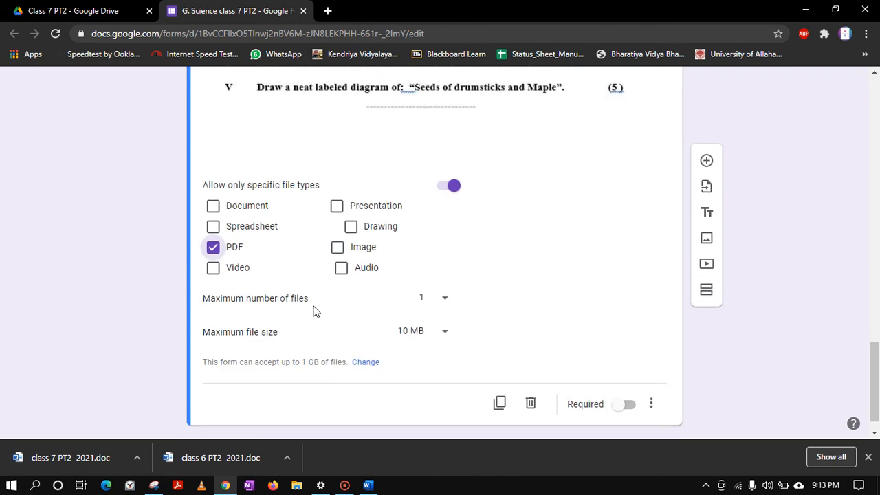
mouse_move(246, 350)
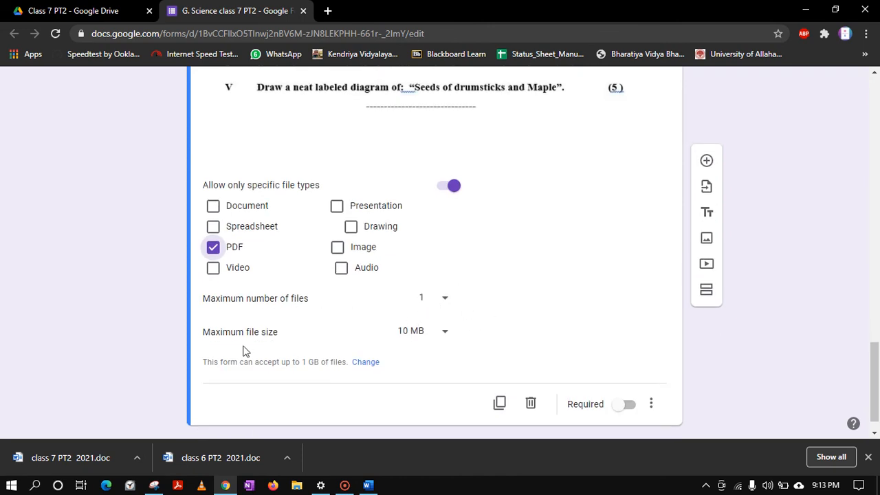
left_click(424, 330)
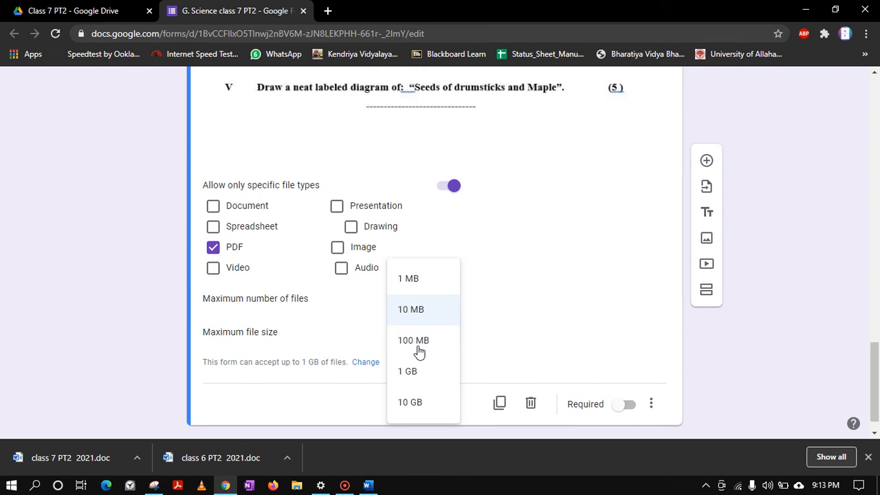
left_click(412, 339)
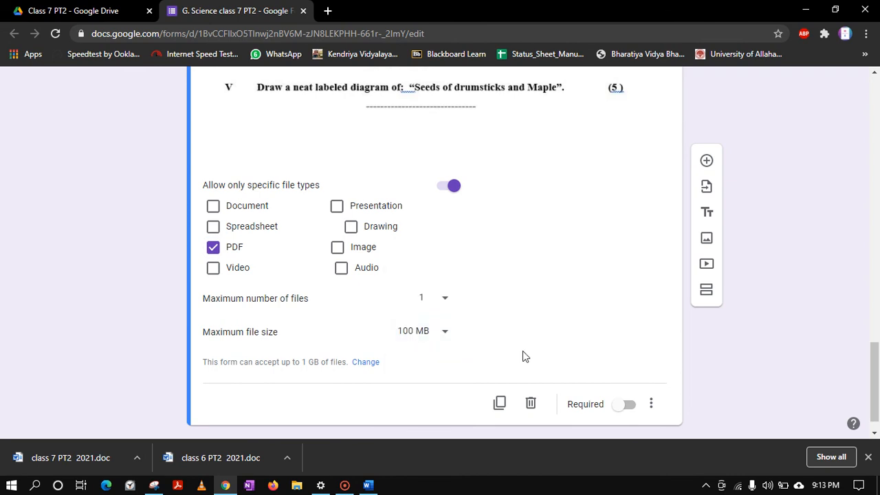
mouse_move(517, 354)
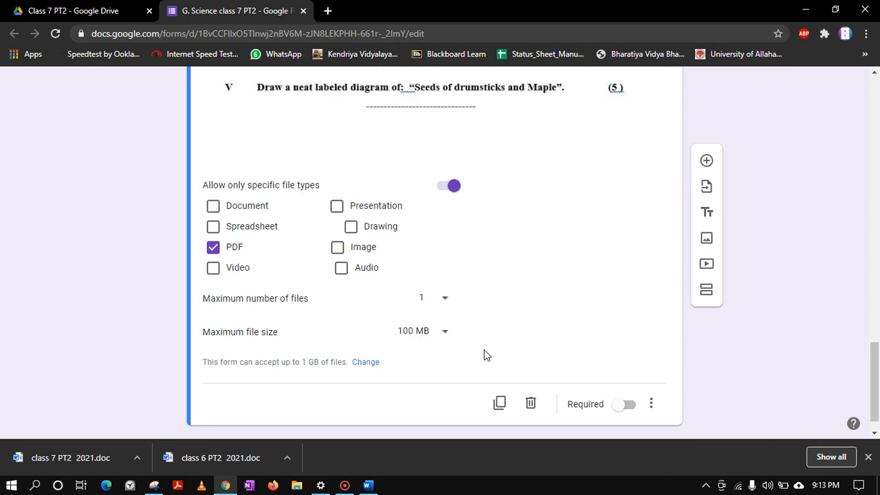
mouse_move(369, 371)
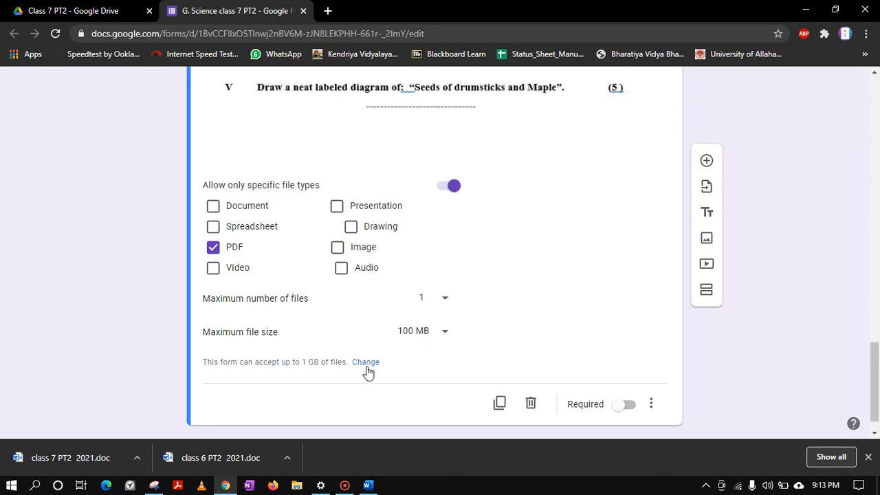
mouse_move(269, 376)
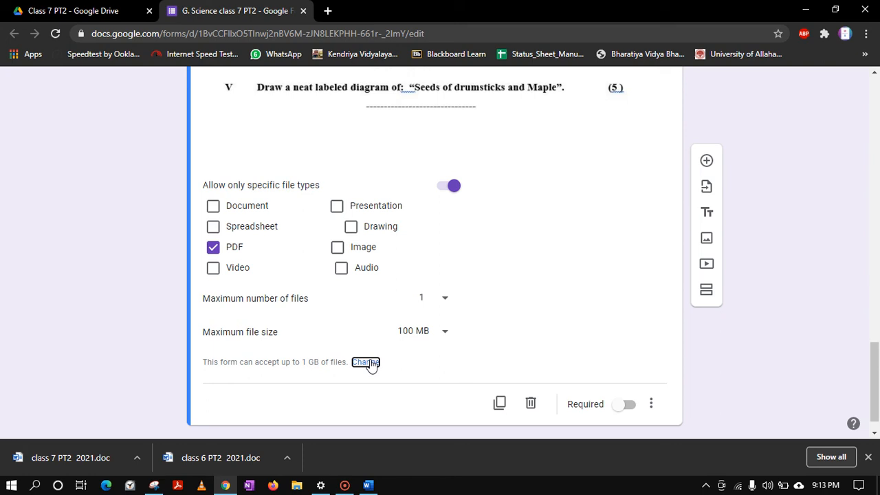
Set the maximum size of all files uploaded to the form to 10 GB.
left_click(366, 363)
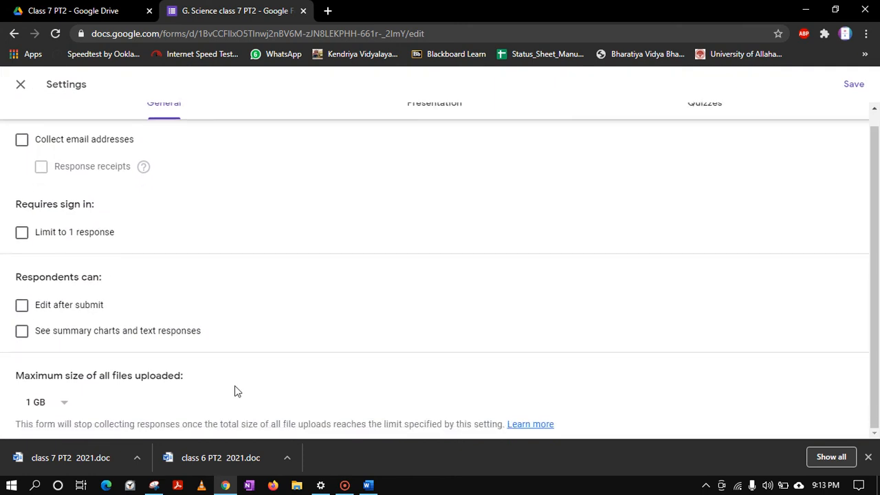
left_click(42, 402)
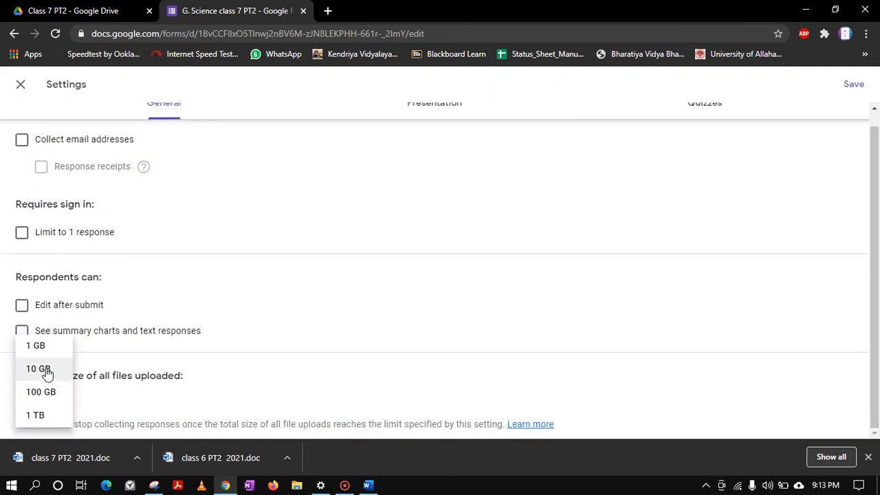
left_click(39, 368)
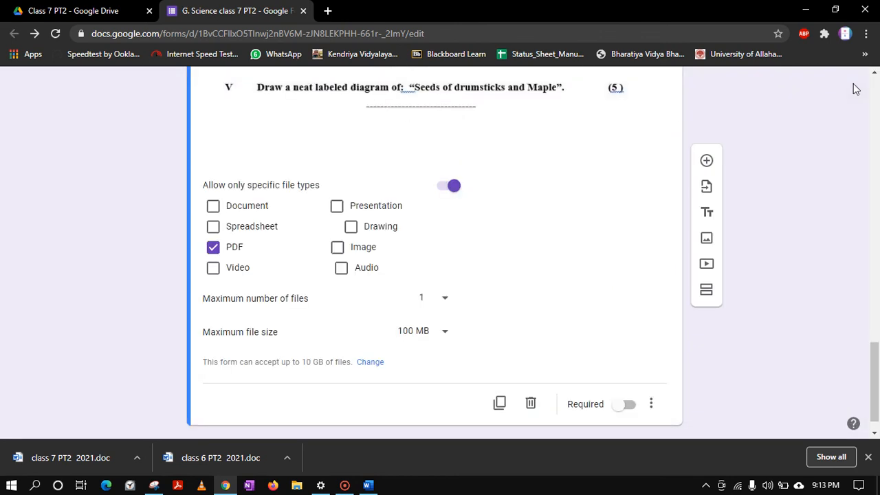
mouse_move(627, 242)
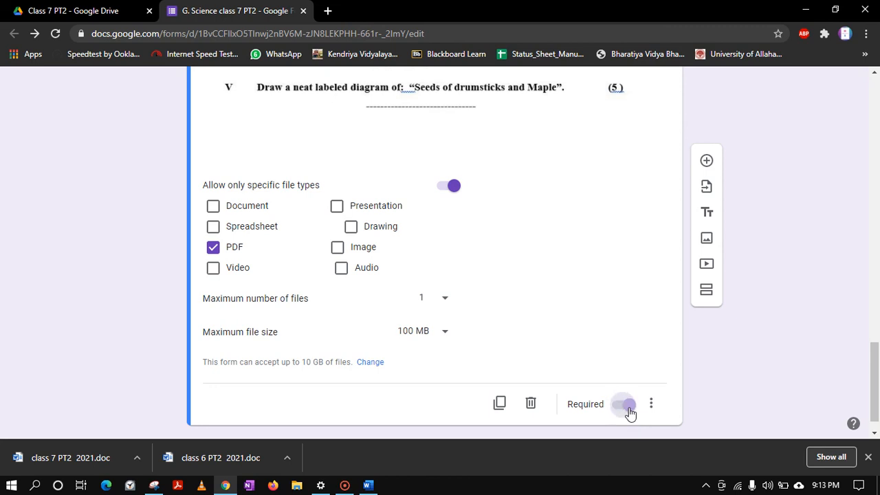
Turn on Required for the part 3 PDF upload question.
left_click(623, 404)
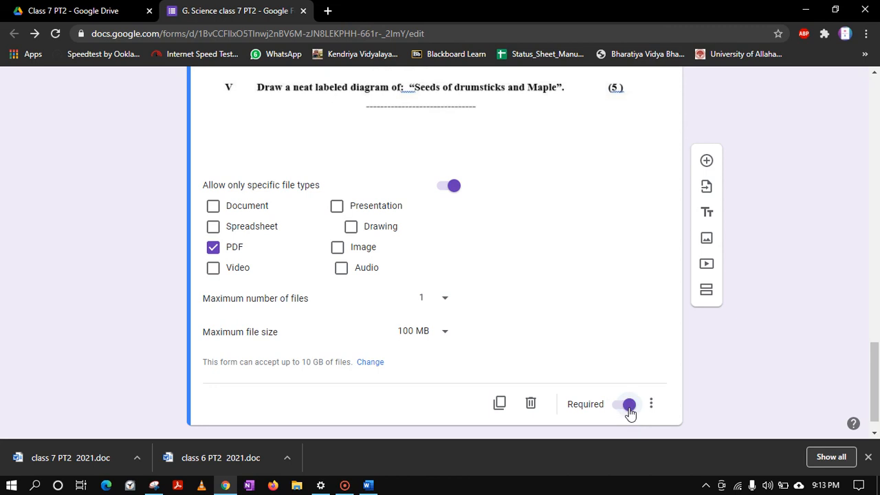
scroll("down", 3)
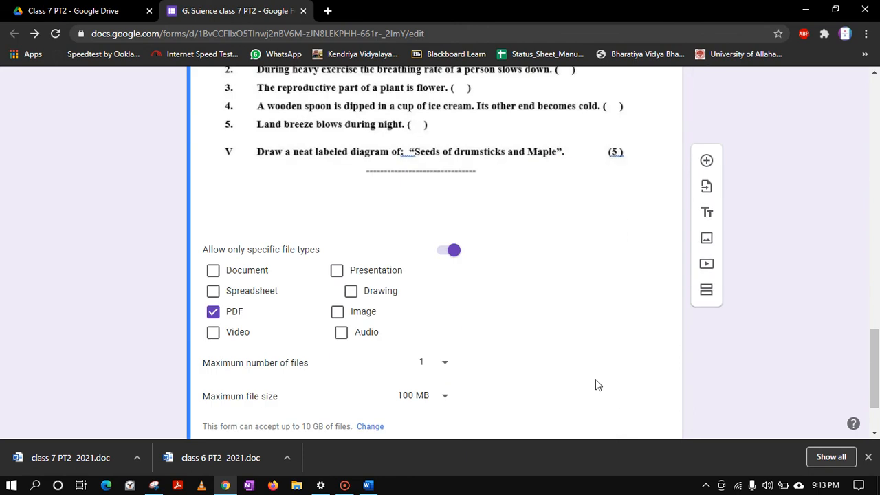
scroll("down", 3)
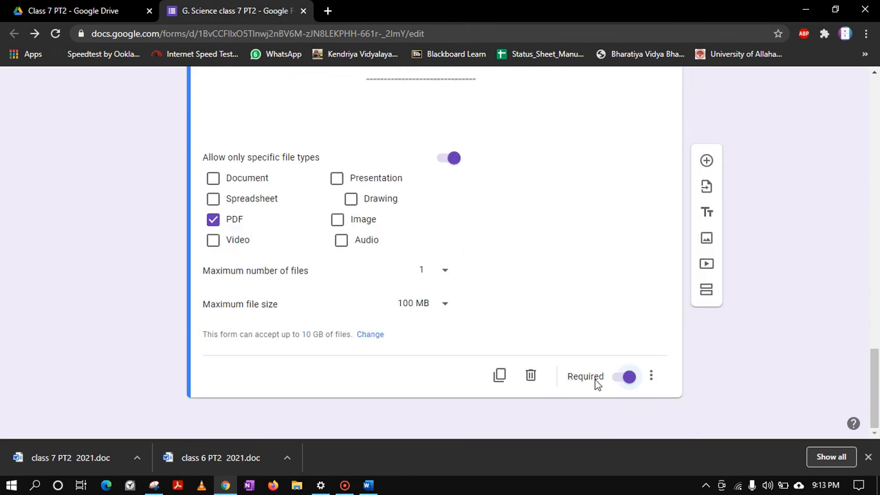
mouse_move(621, 338)
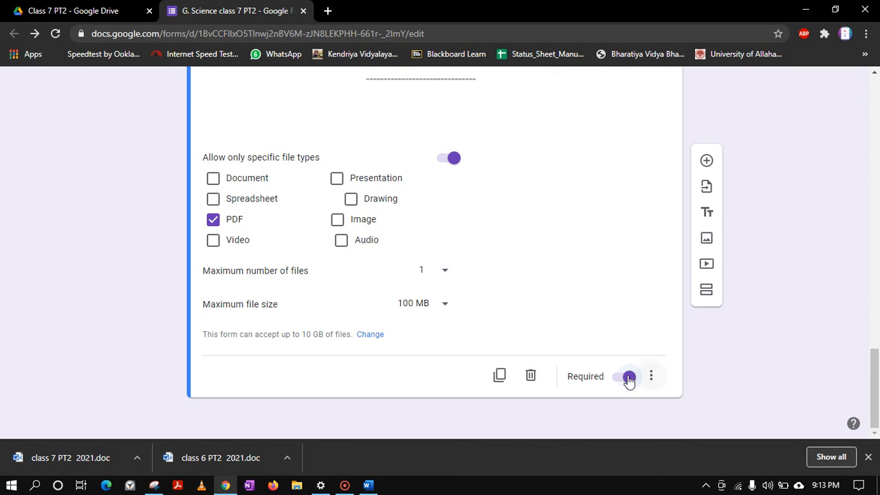
left_click(624, 377)
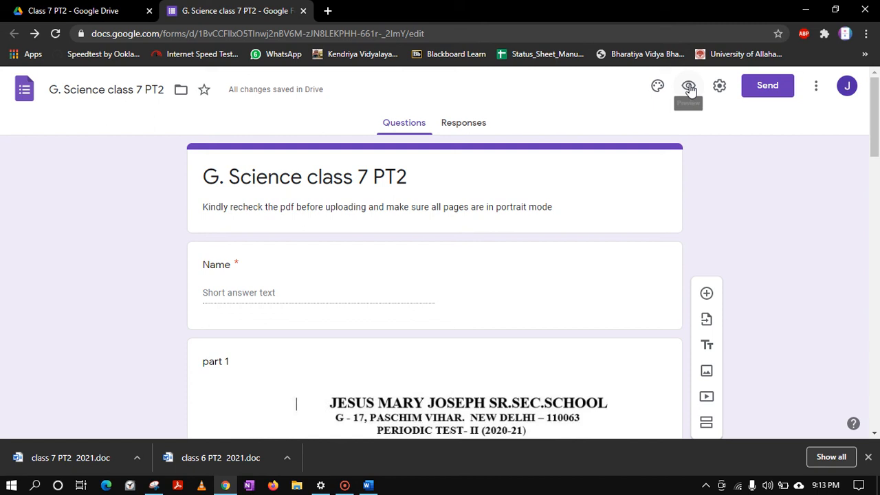
left_click(688, 85)
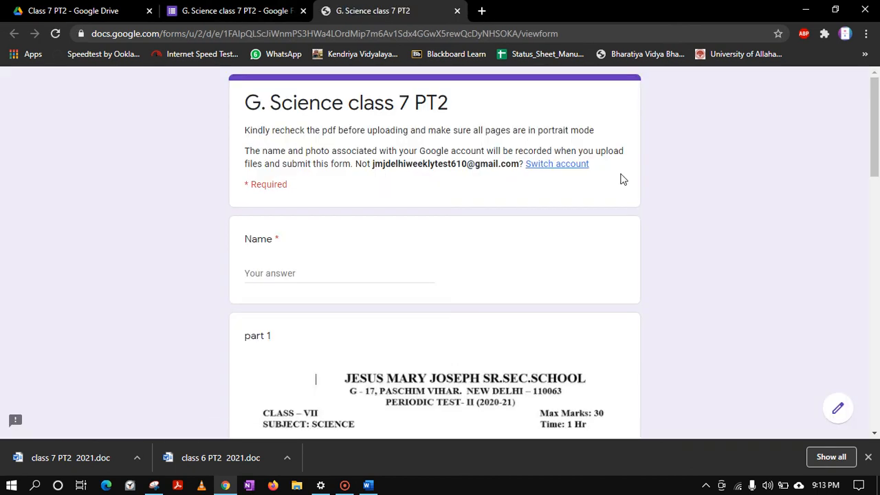
scroll("down", 3)
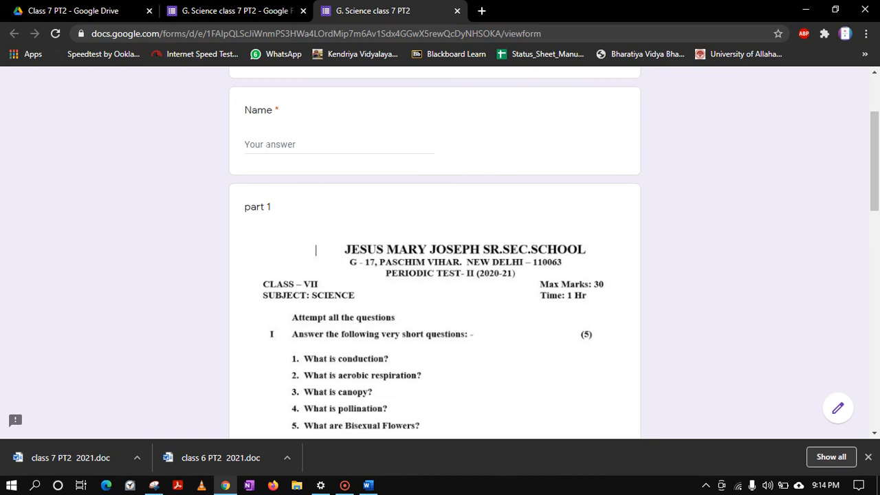
scroll("down", 3)
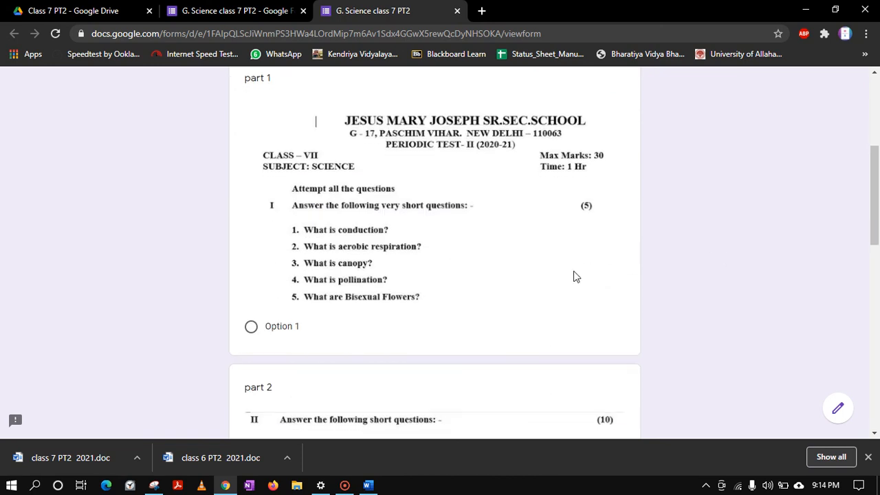
mouse_move(523, 246)
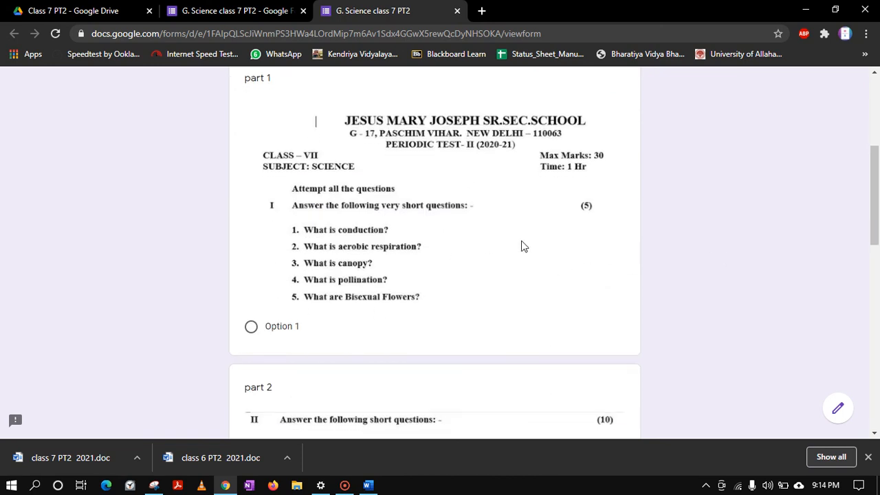
scroll("down", 3)
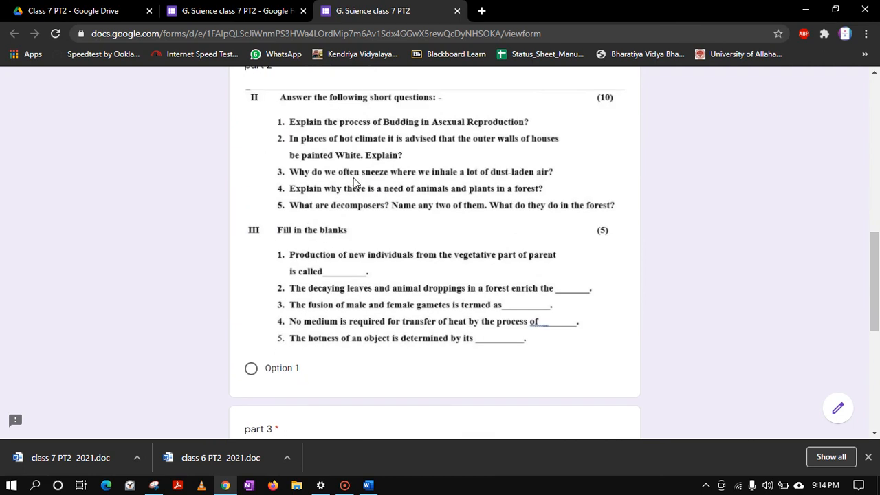
scroll("down", 3)
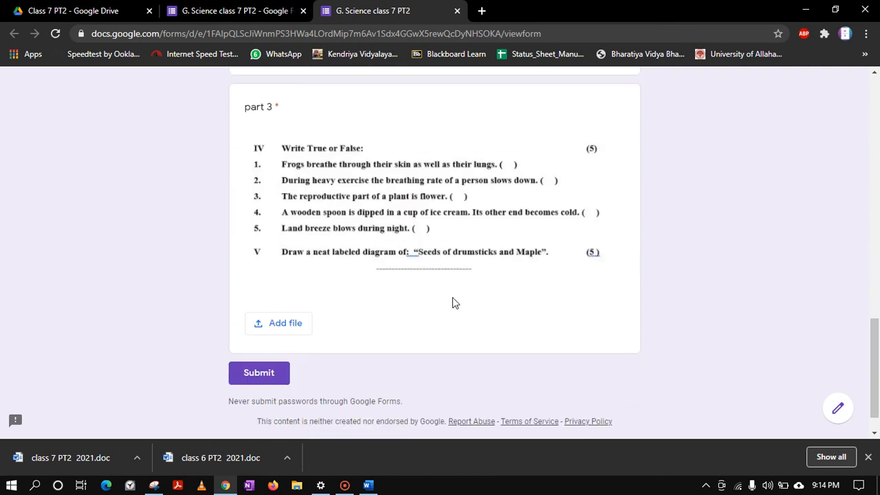
mouse_move(280, 332)
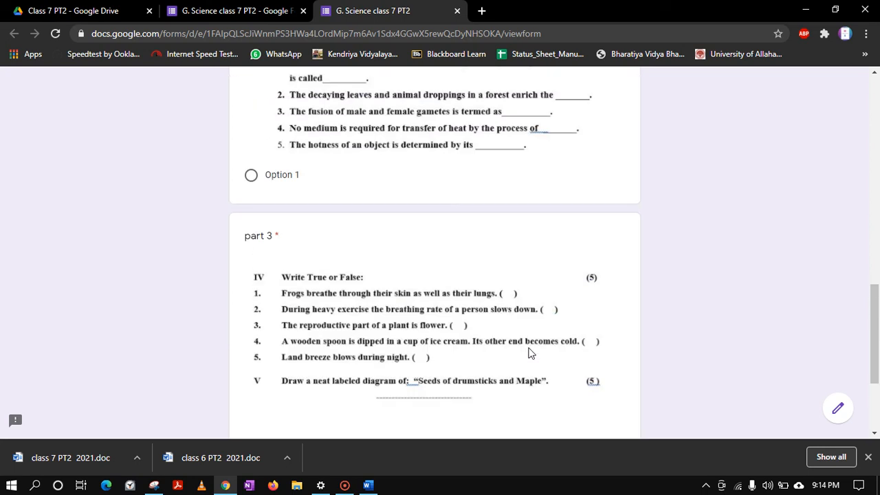
mouse_move(282, 236)
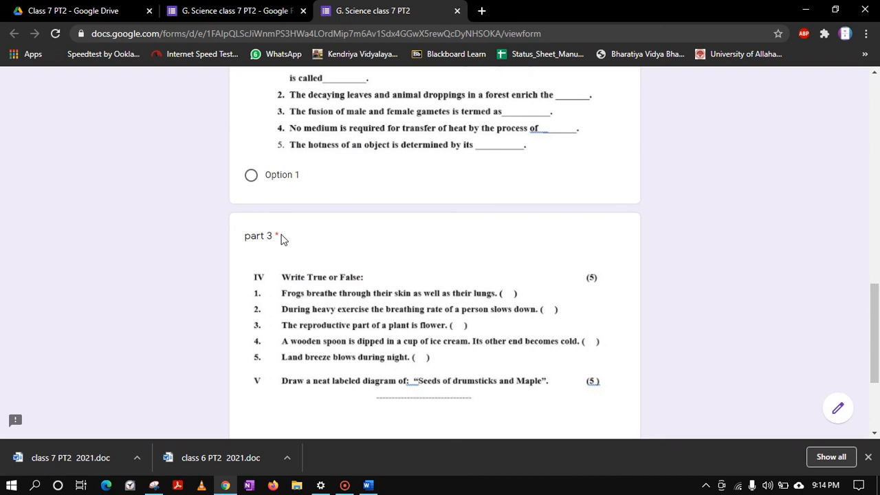
mouse_move(283, 229)
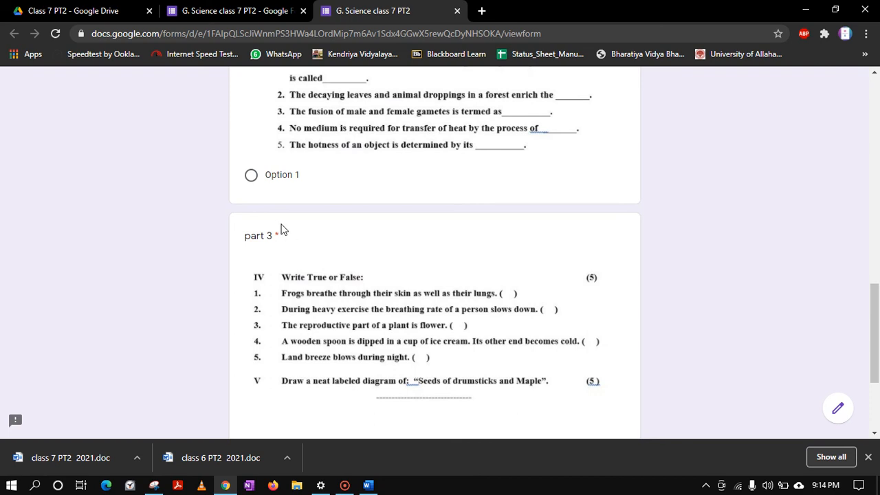
scroll("down", 3)
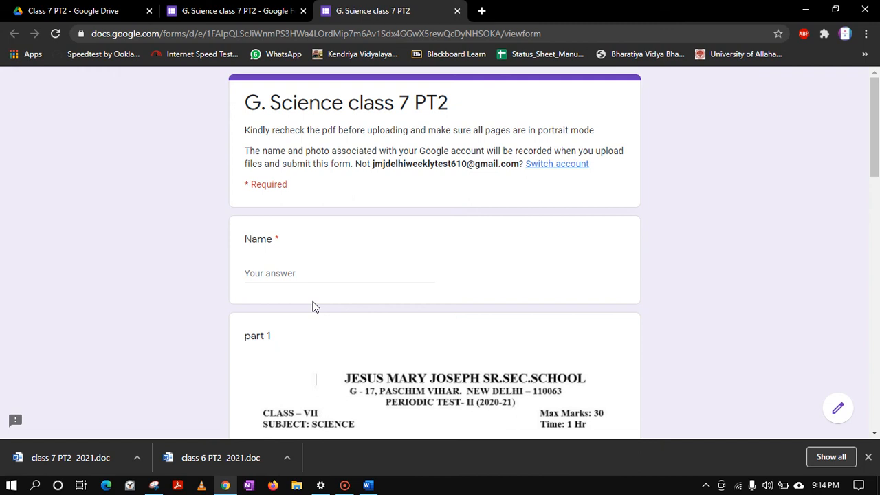
mouse_move(405, 126)
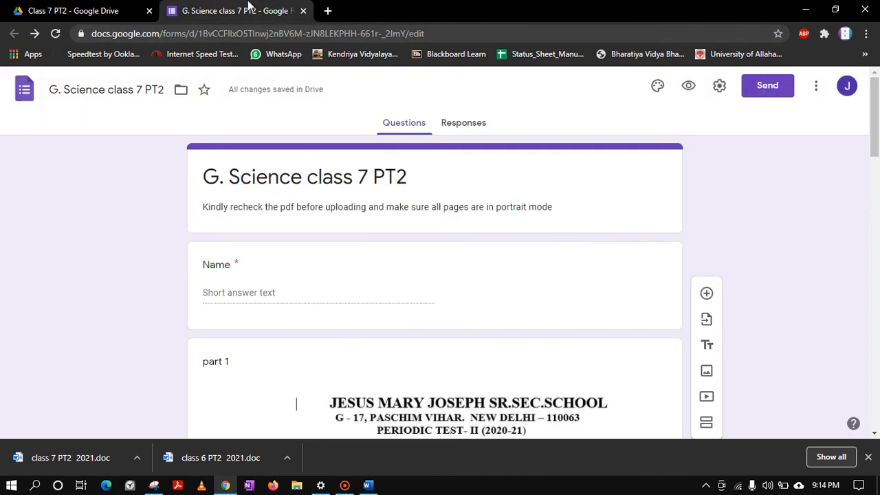
From Send, get the form's link with Shorten URL ticked and copy it.
left_click(767, 85)
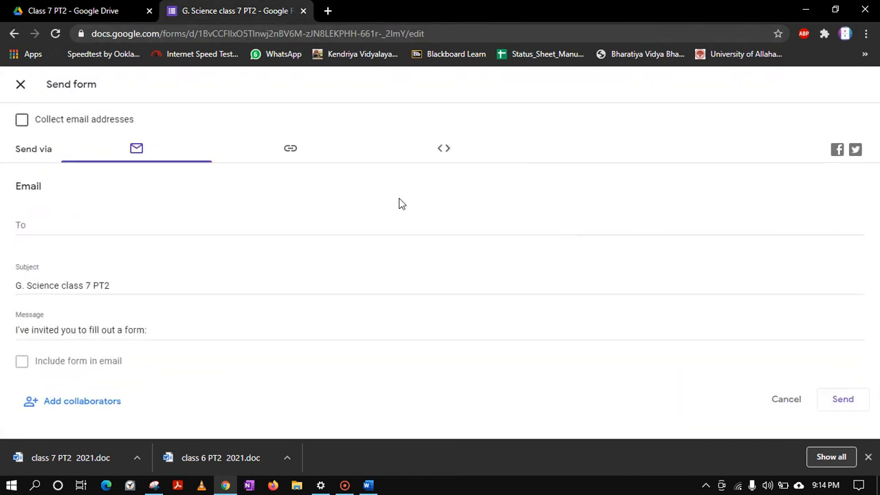
left_click(290, 148)
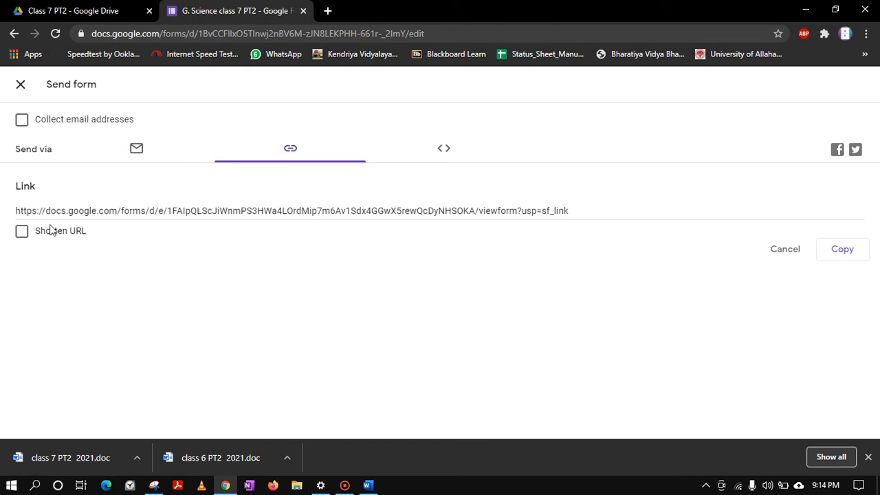
left_click(22, 231)
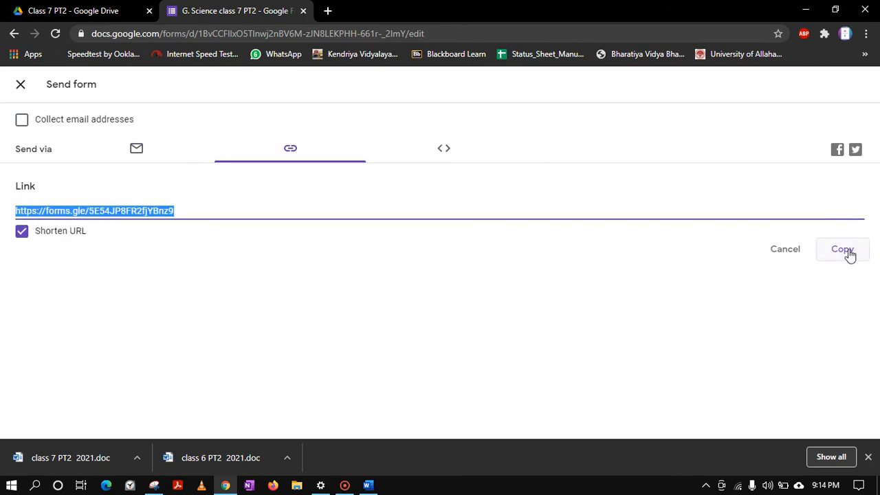
left_click(841, 249)
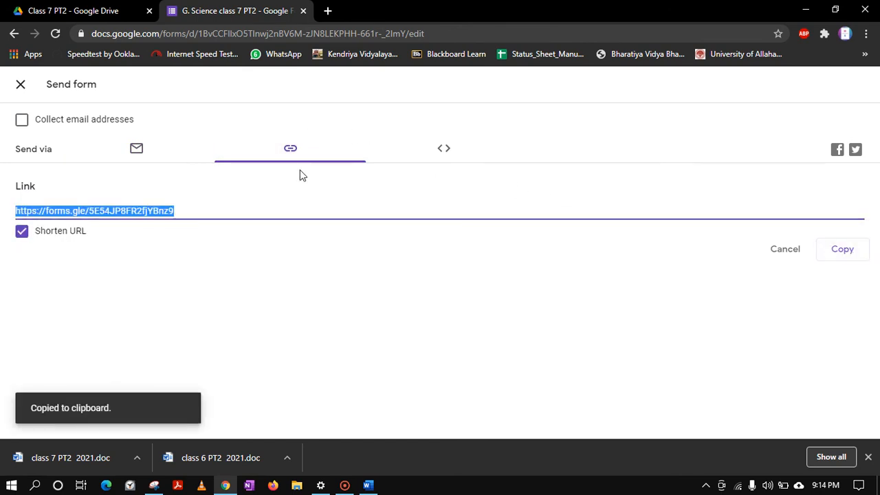